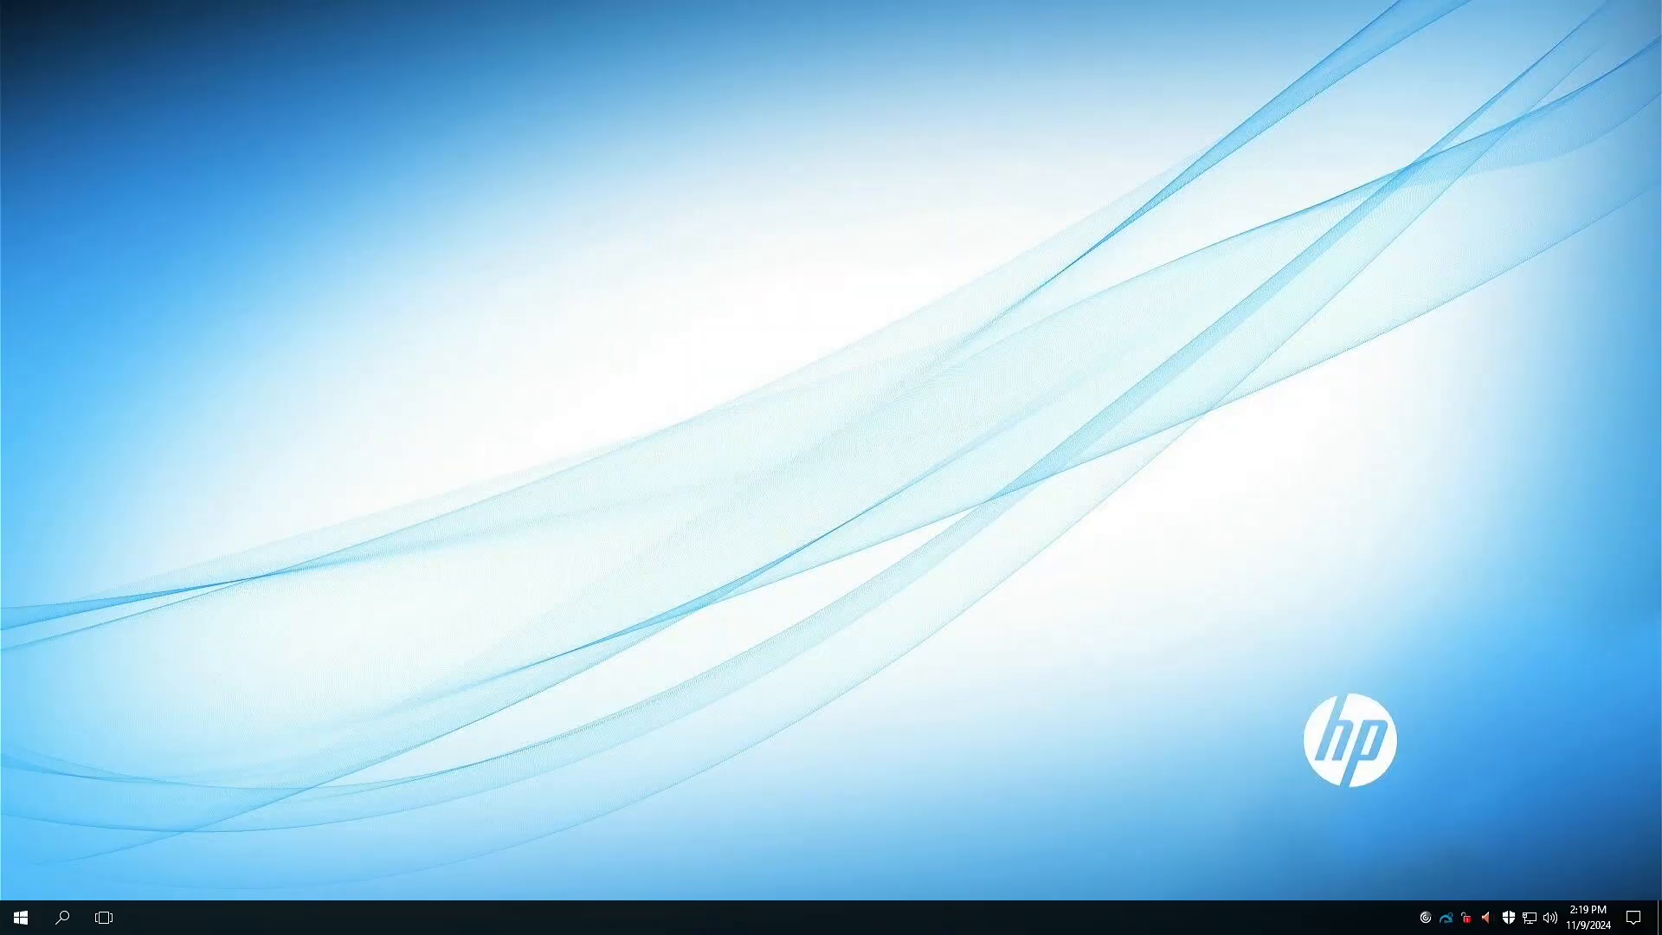
pyautogui.moveTo(213, 692)
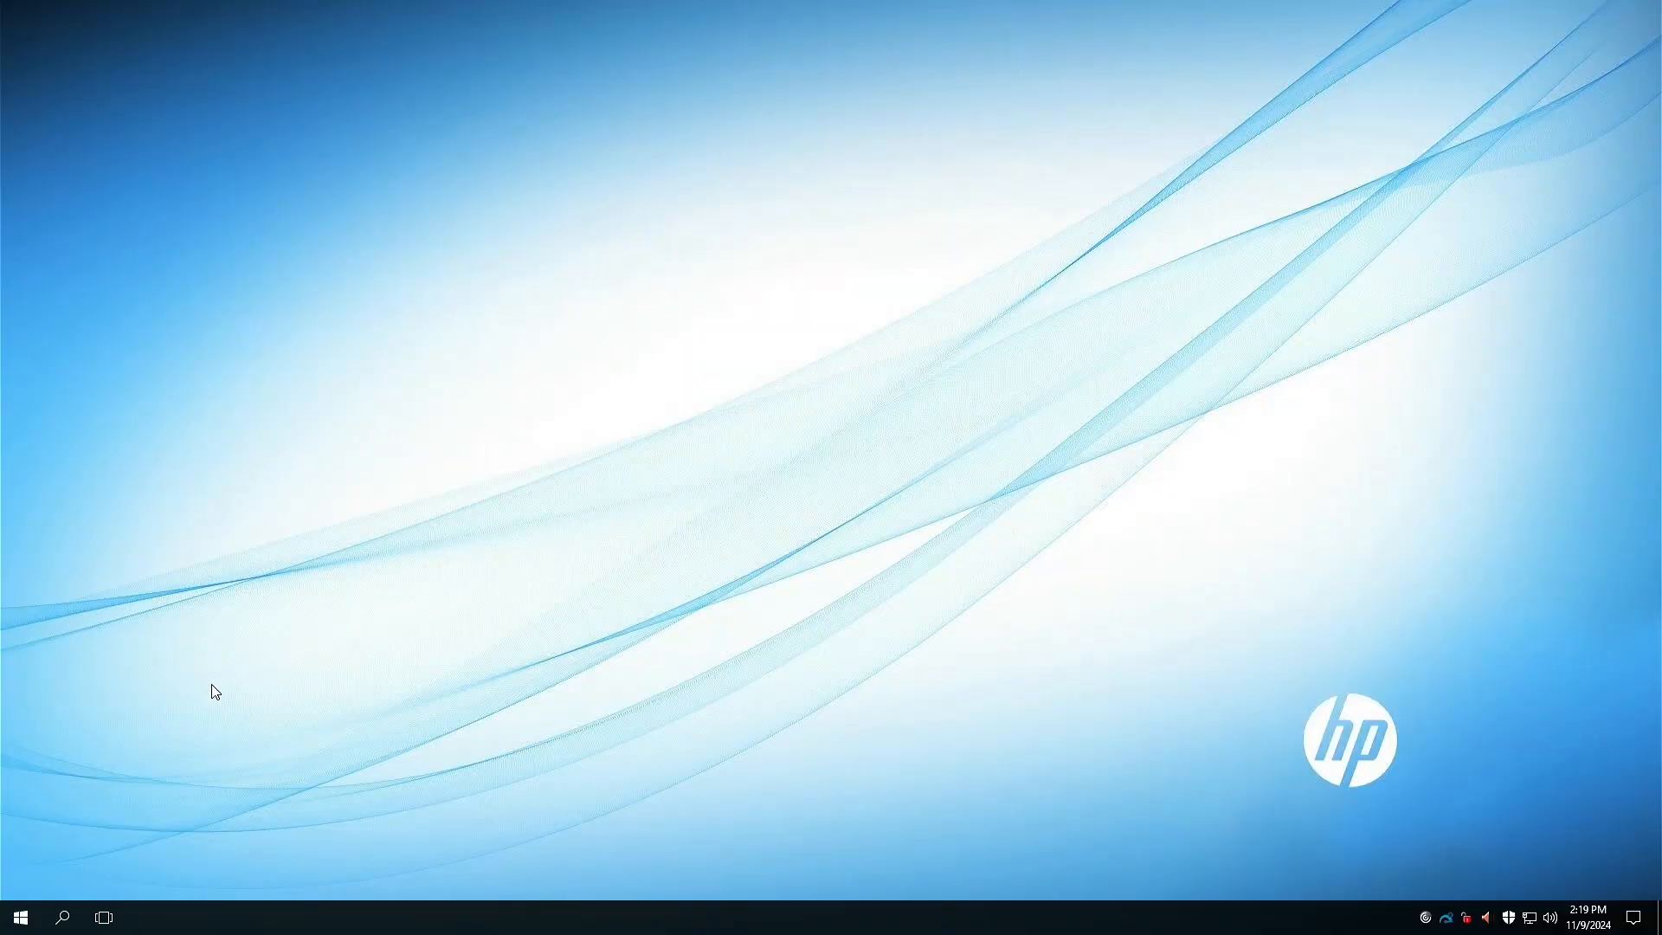
pyautogui.moveTo(1547, 924)
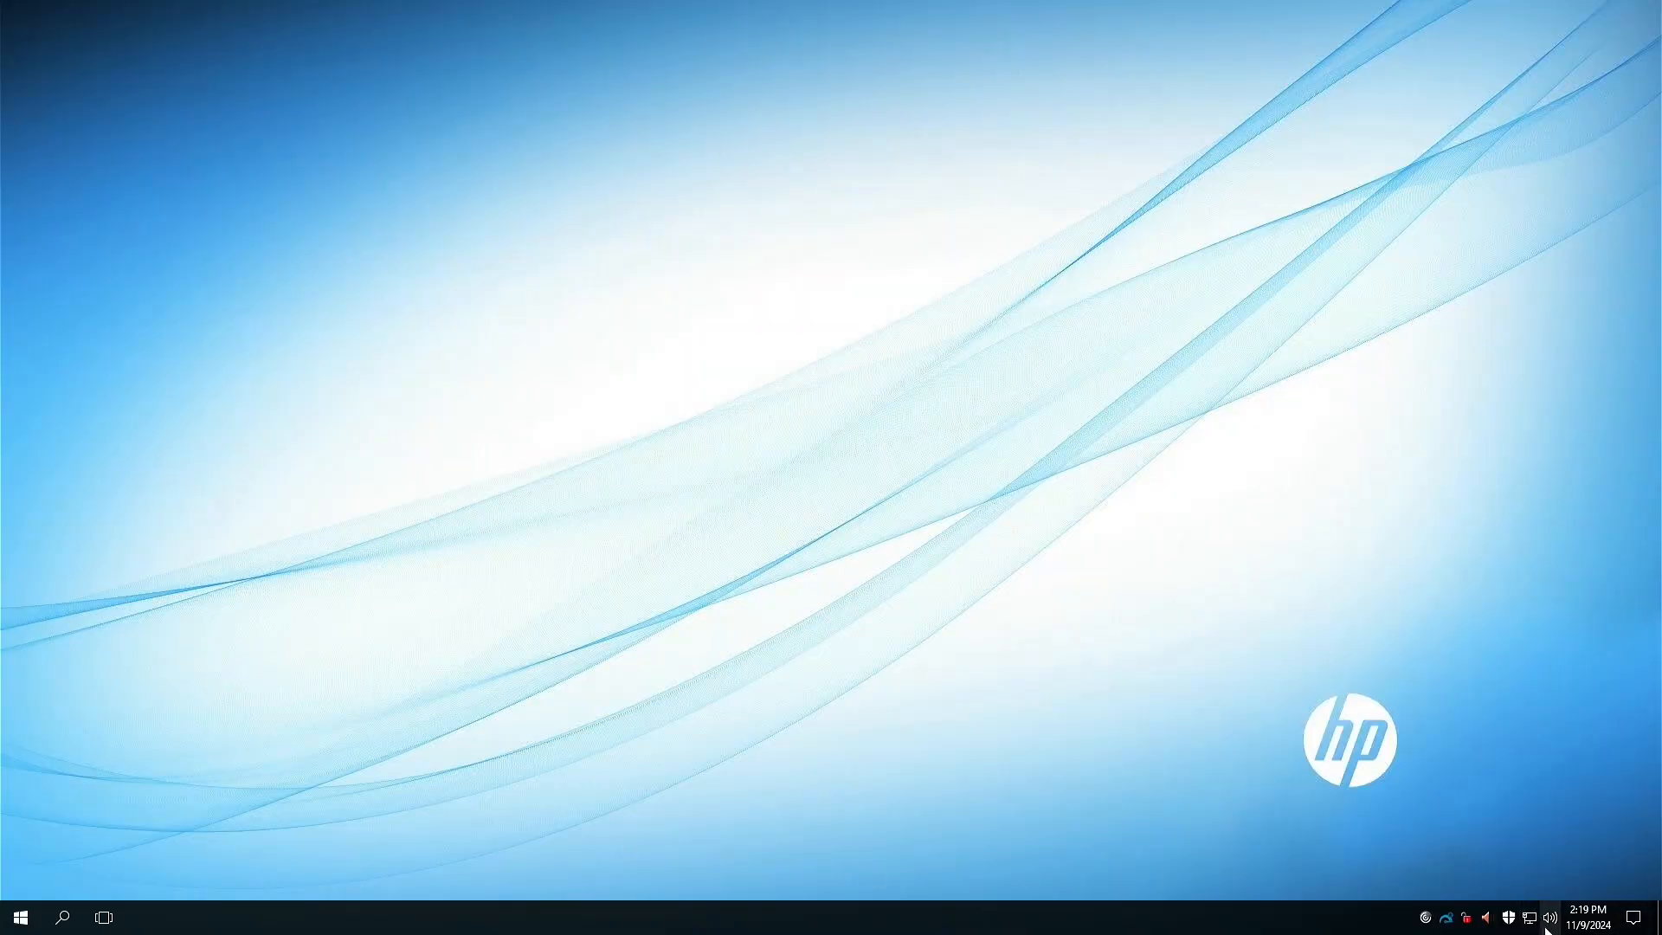
# Reach Network and Sharing Center from the tray icon, listing Ethernet and Ethernet 2 with Internet access.
pyautogui.rightClick(1545, 916)
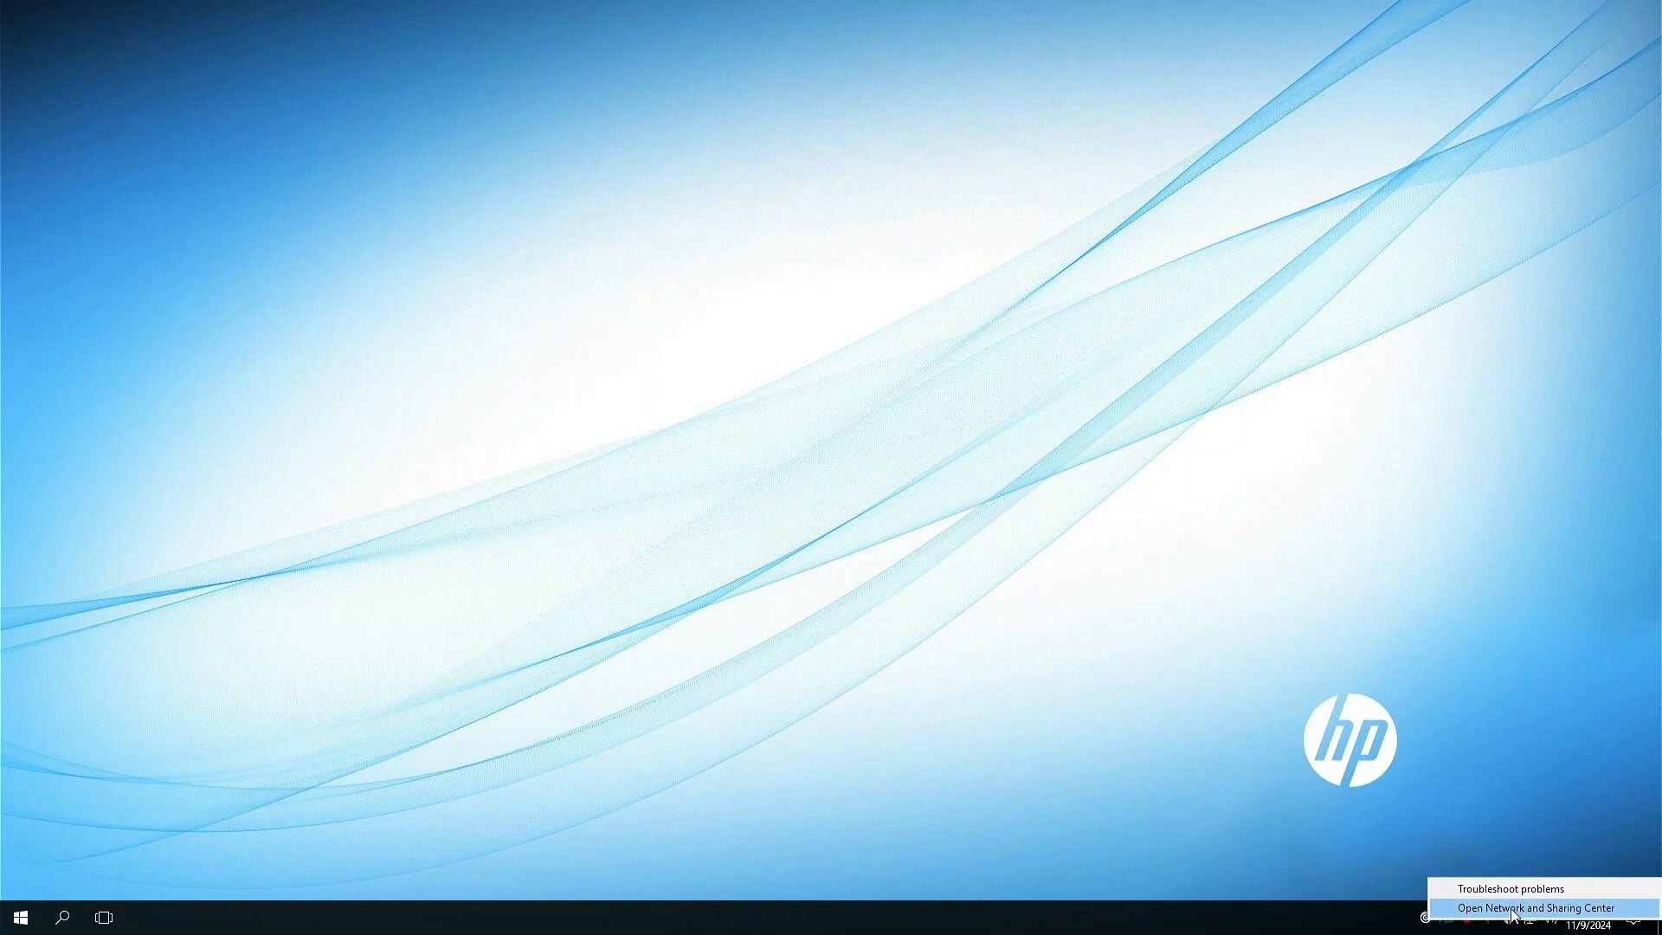
pyautogui.click(1523, 907)
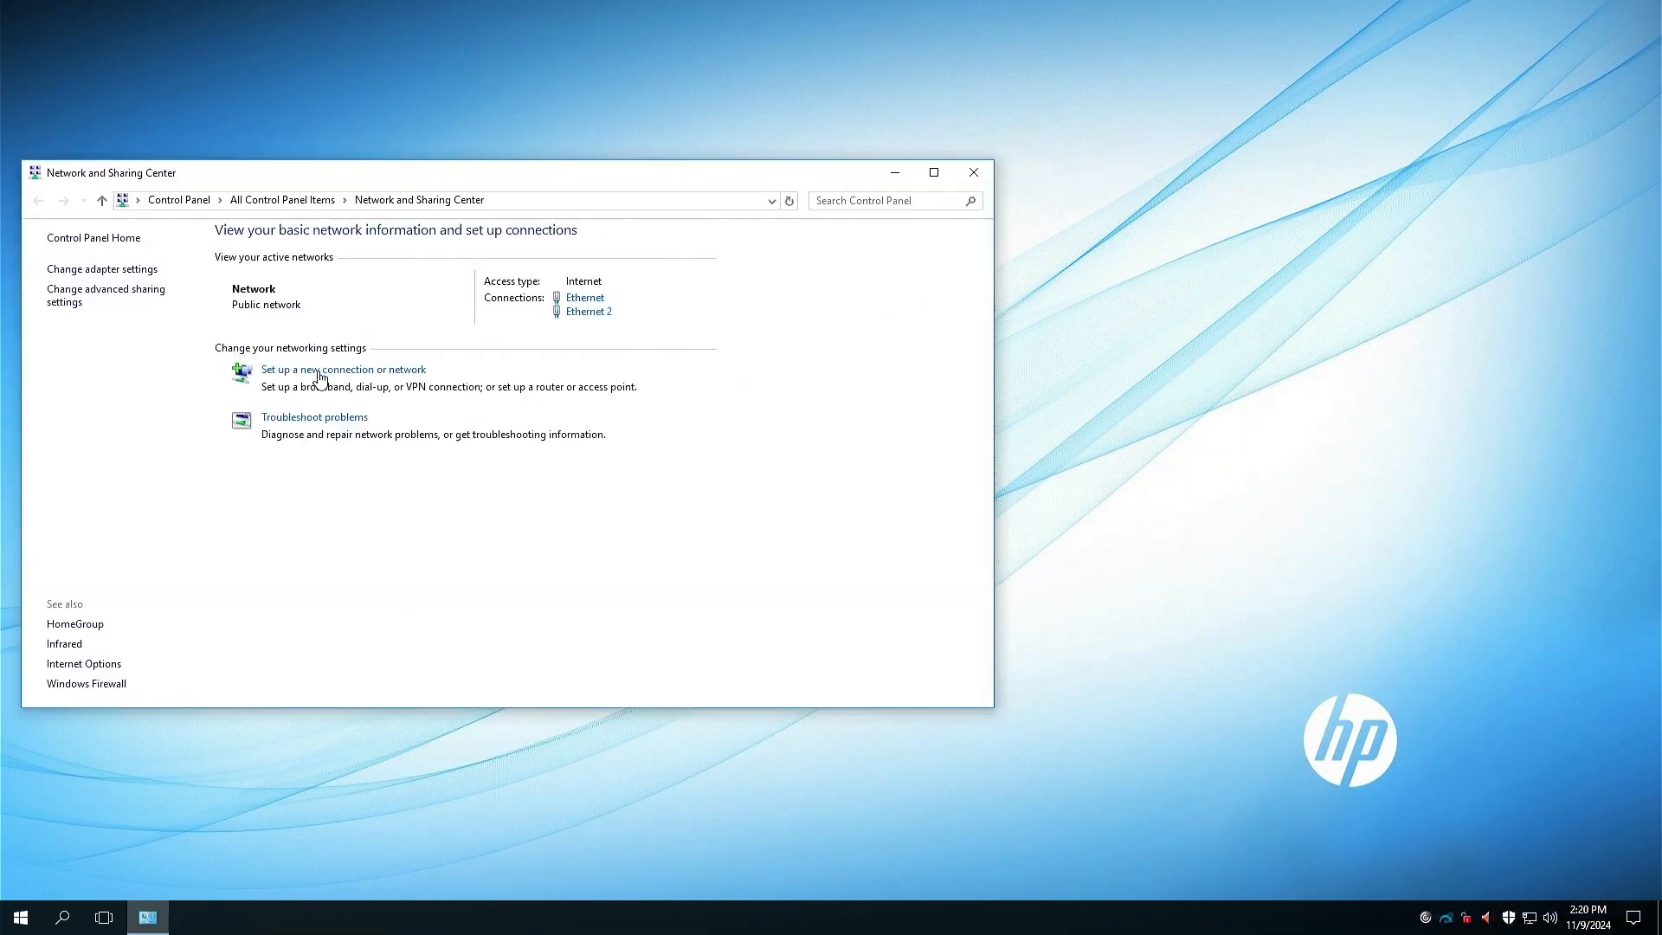
pyautogui.moveTo(450, 332)
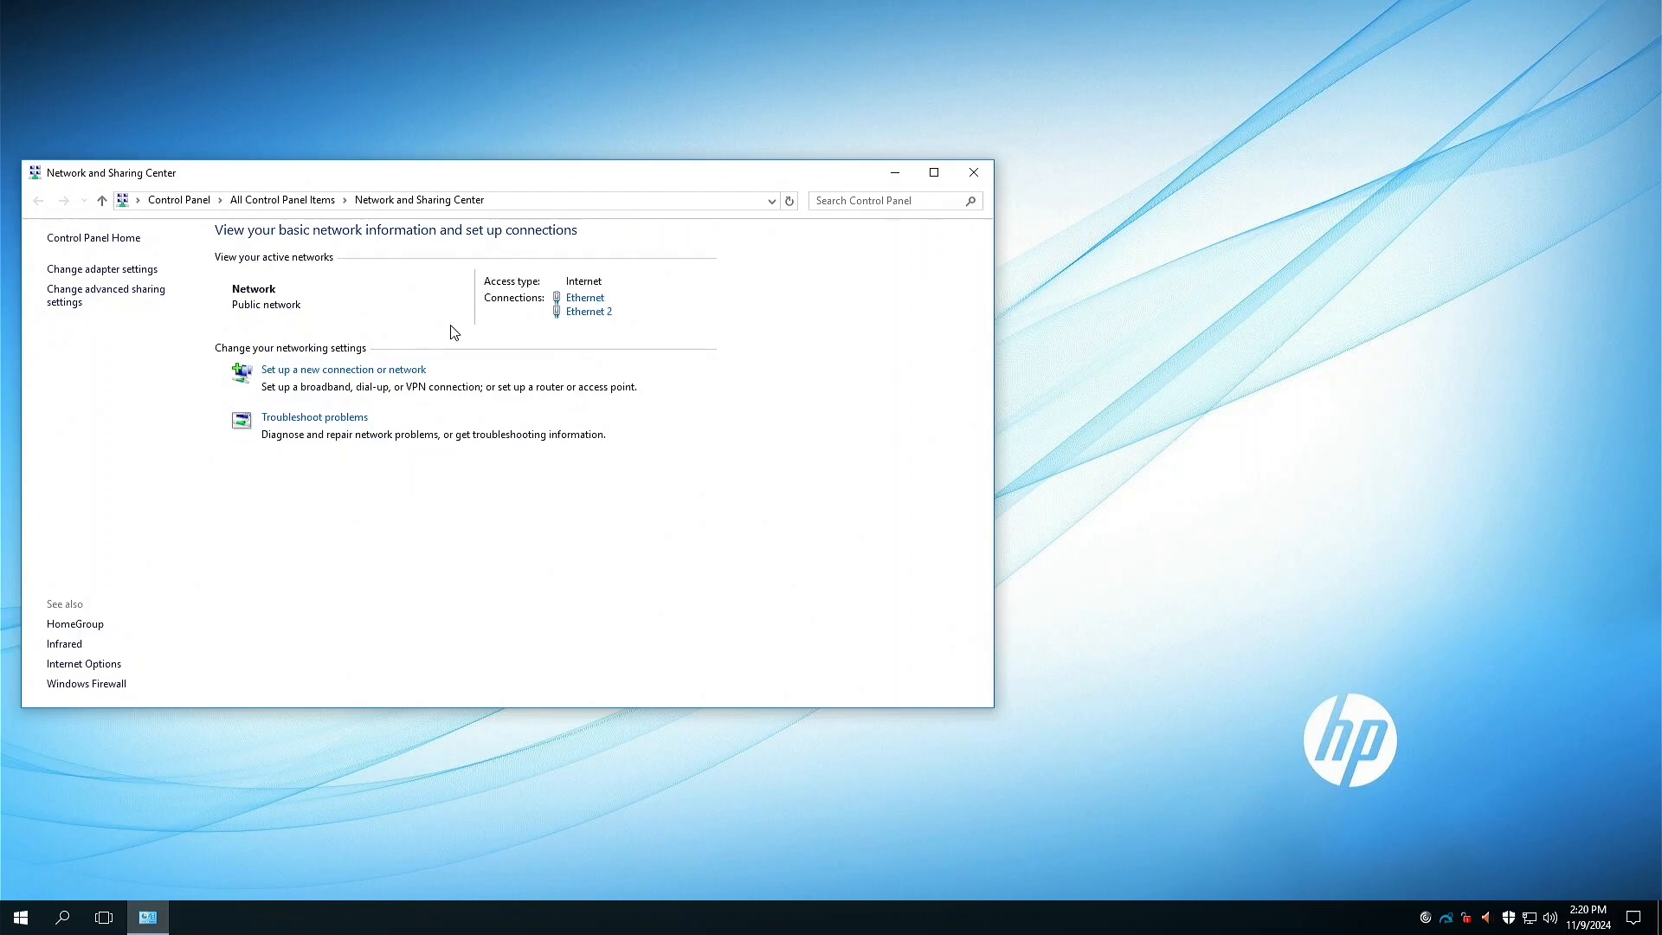
pyautogui.moveTo(384, 540)
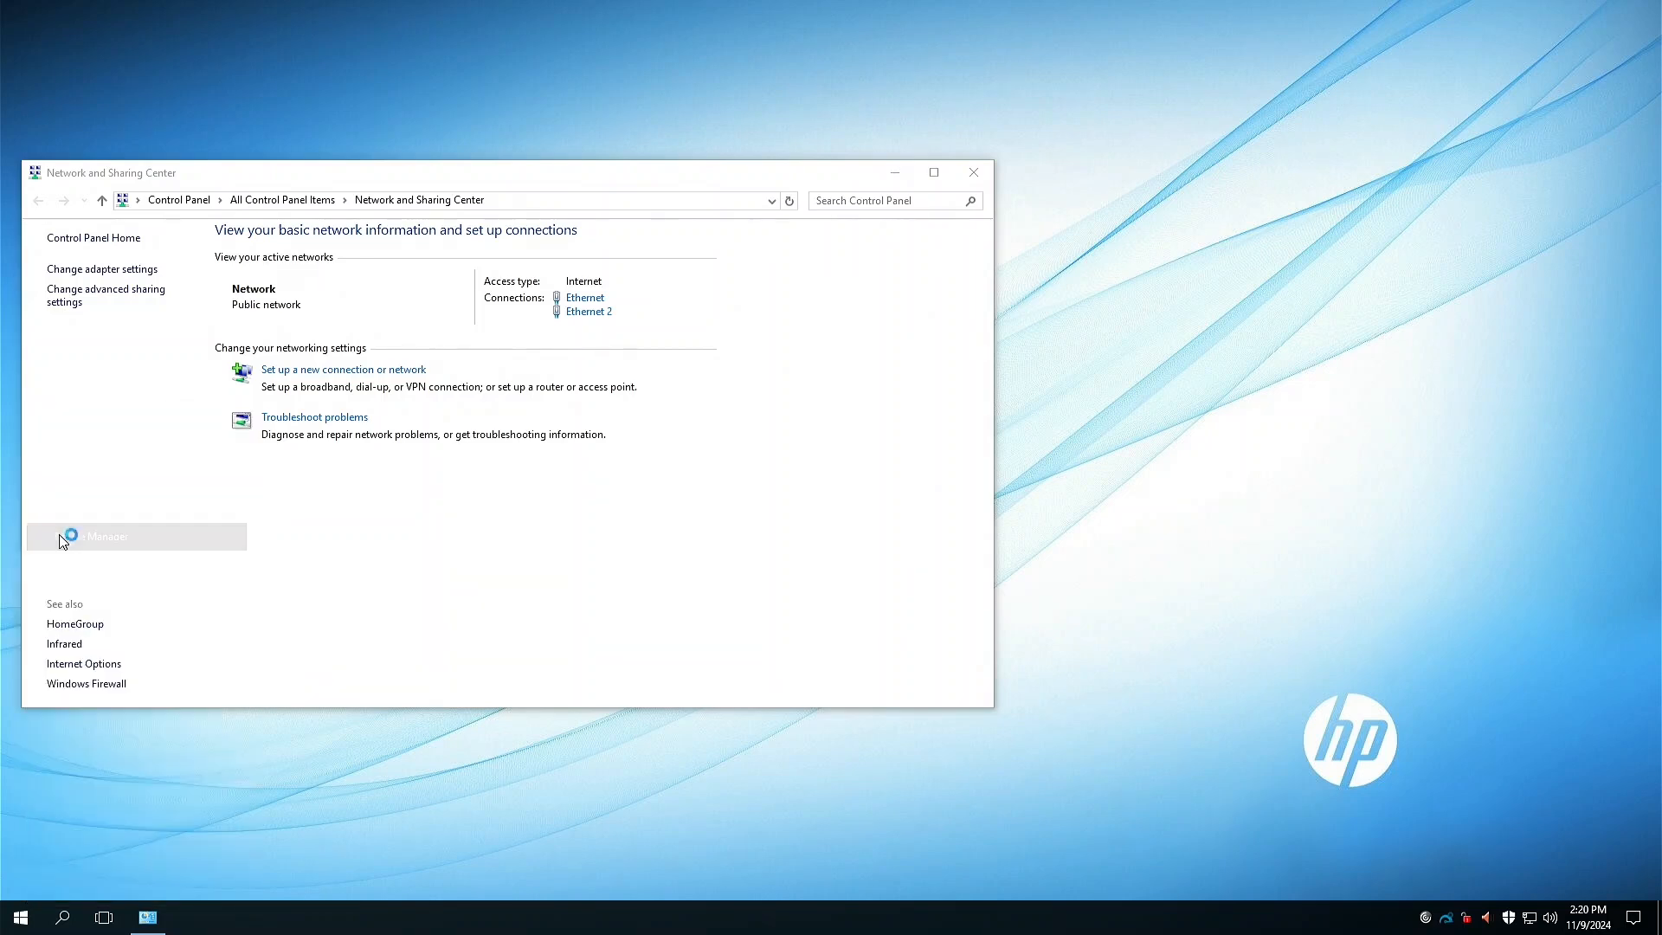
# Expand Network adapters in Device Manager to list the Intel I210 and Realtek PCIe GBE controllers.
pyautogui.click(106, 536)
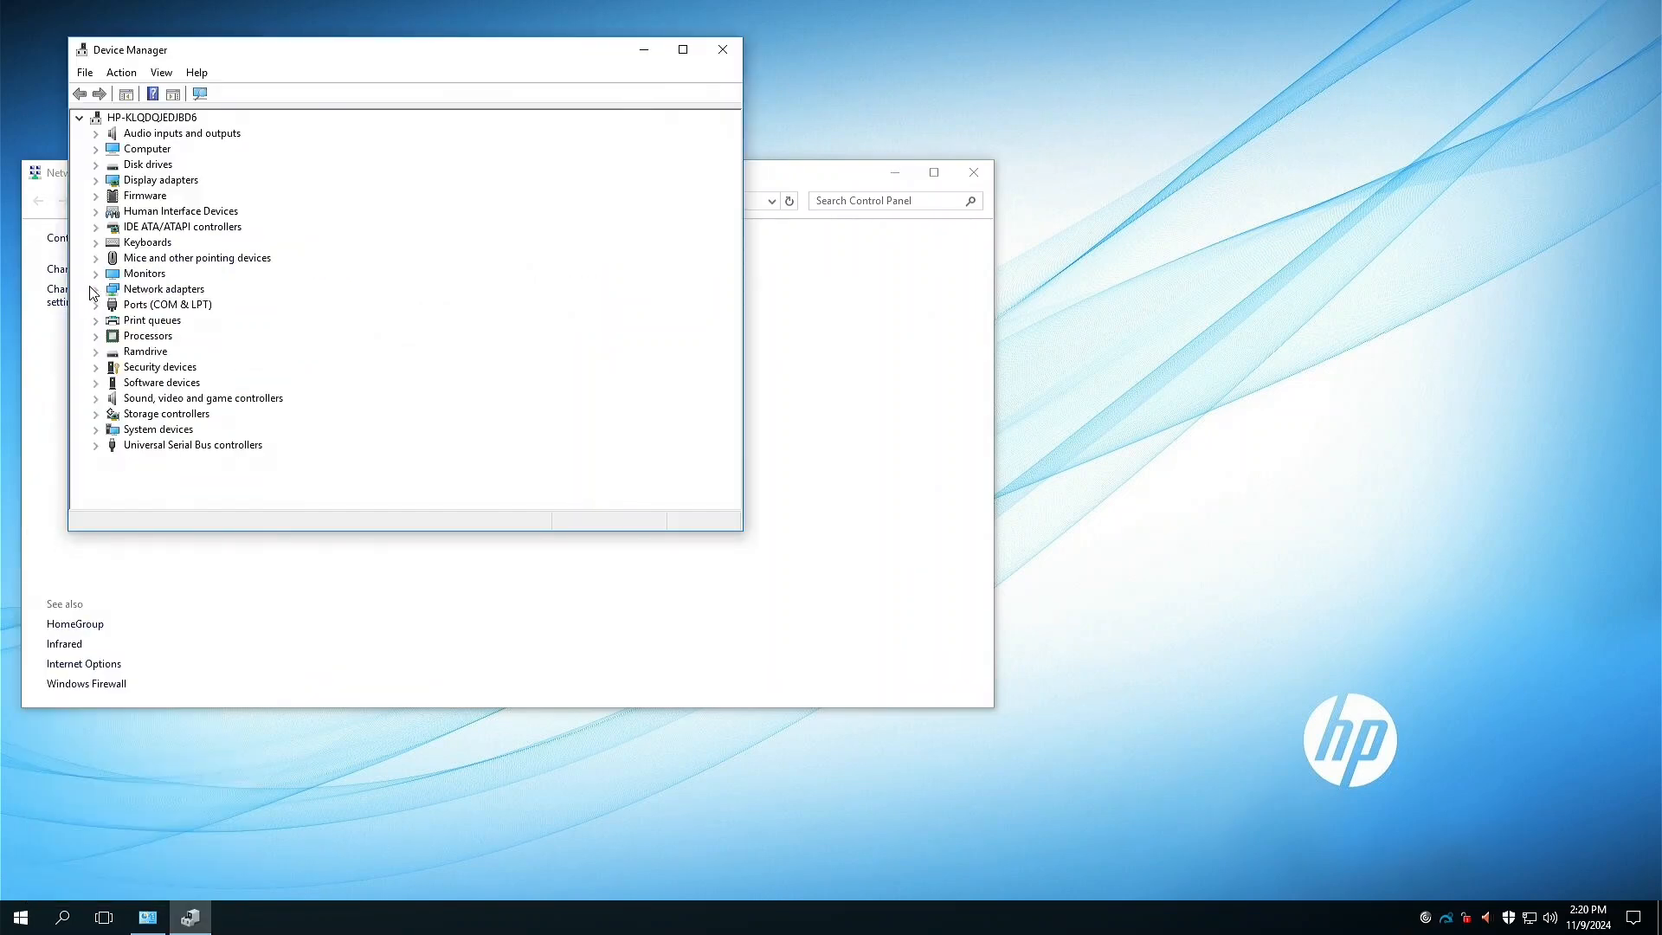
pyautogui.click(95, 289)
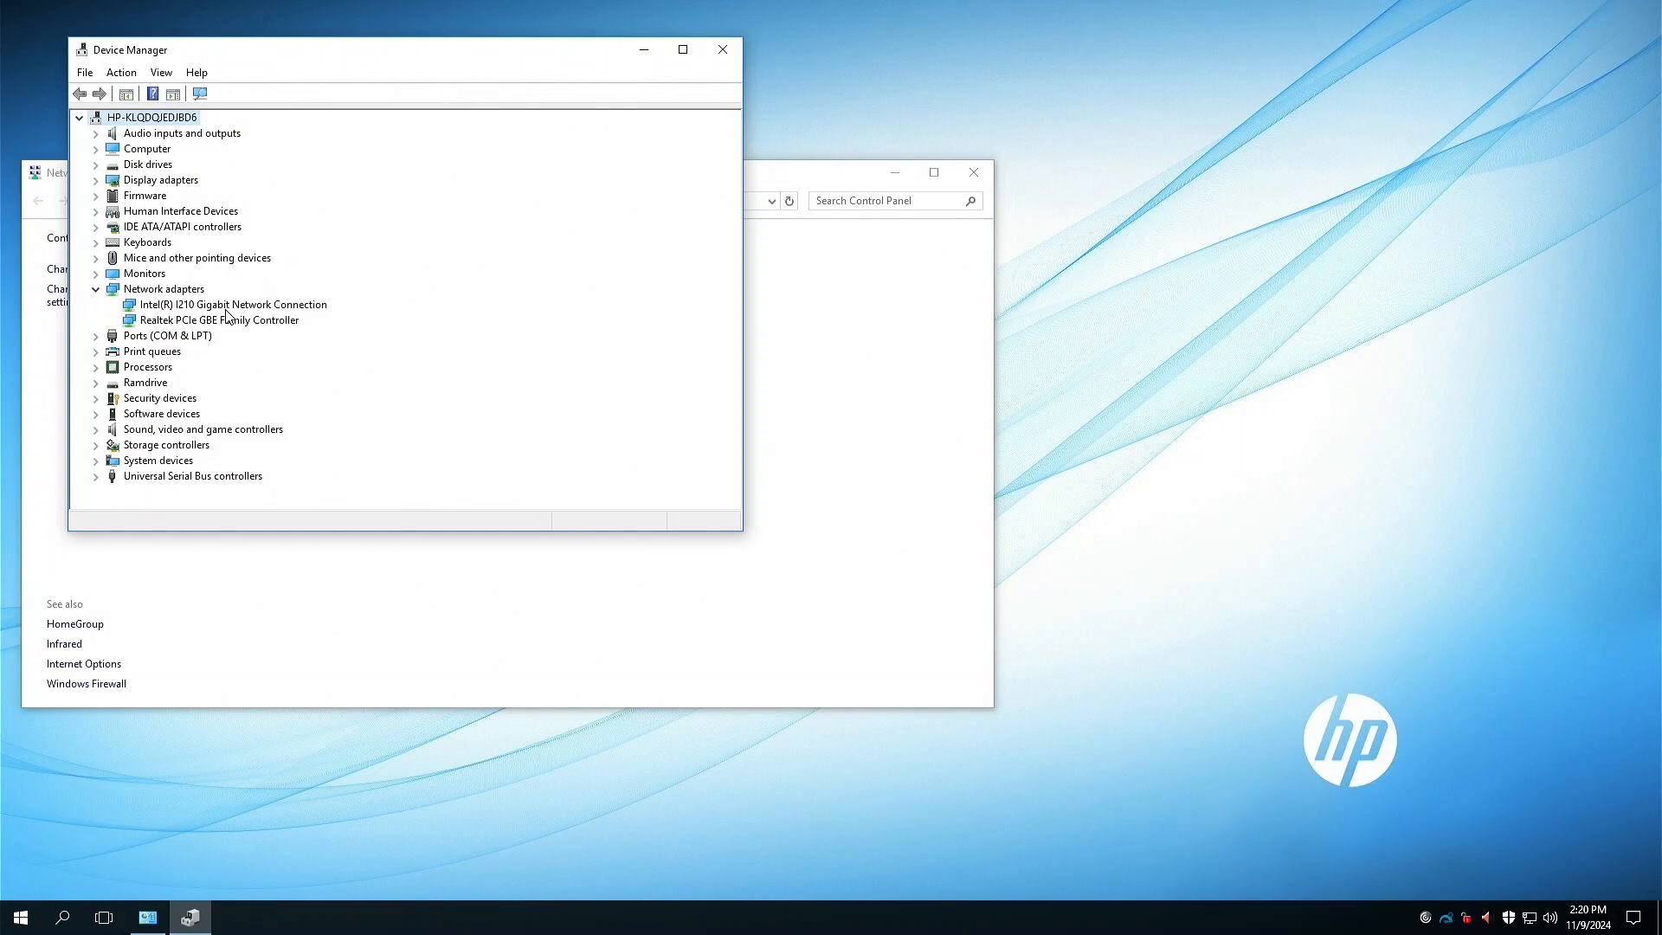
pyautogui.moveTo(180, 314)
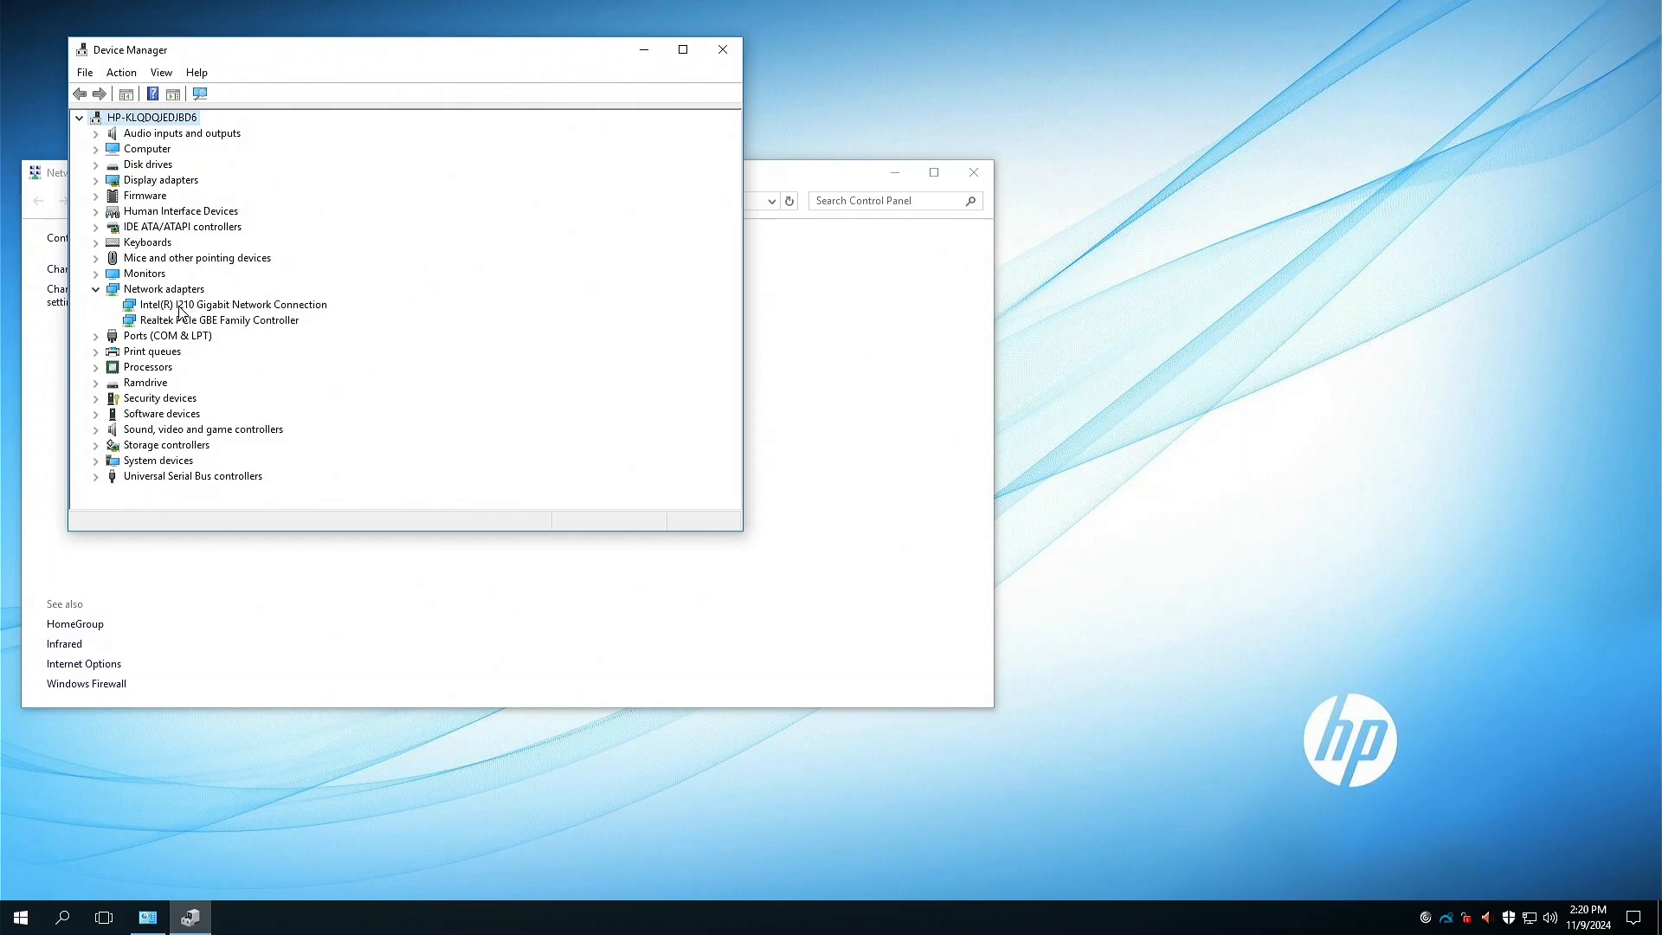
pyautogui.moveTo(172, 327)
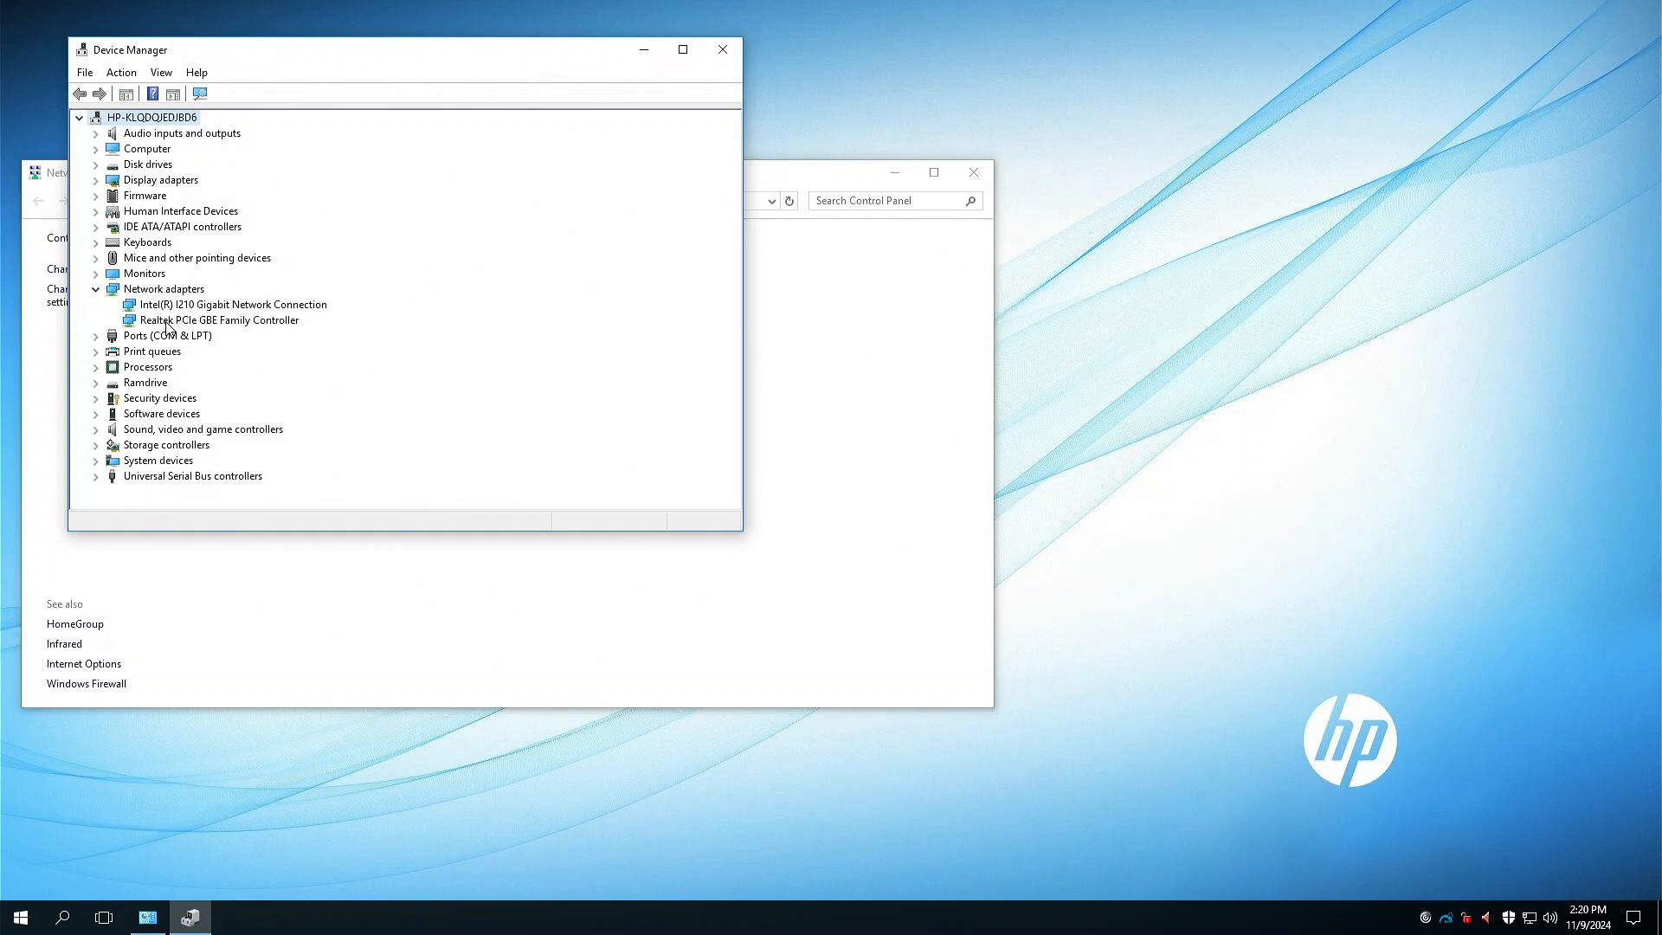
pyautogui.moveTo(19, 916)
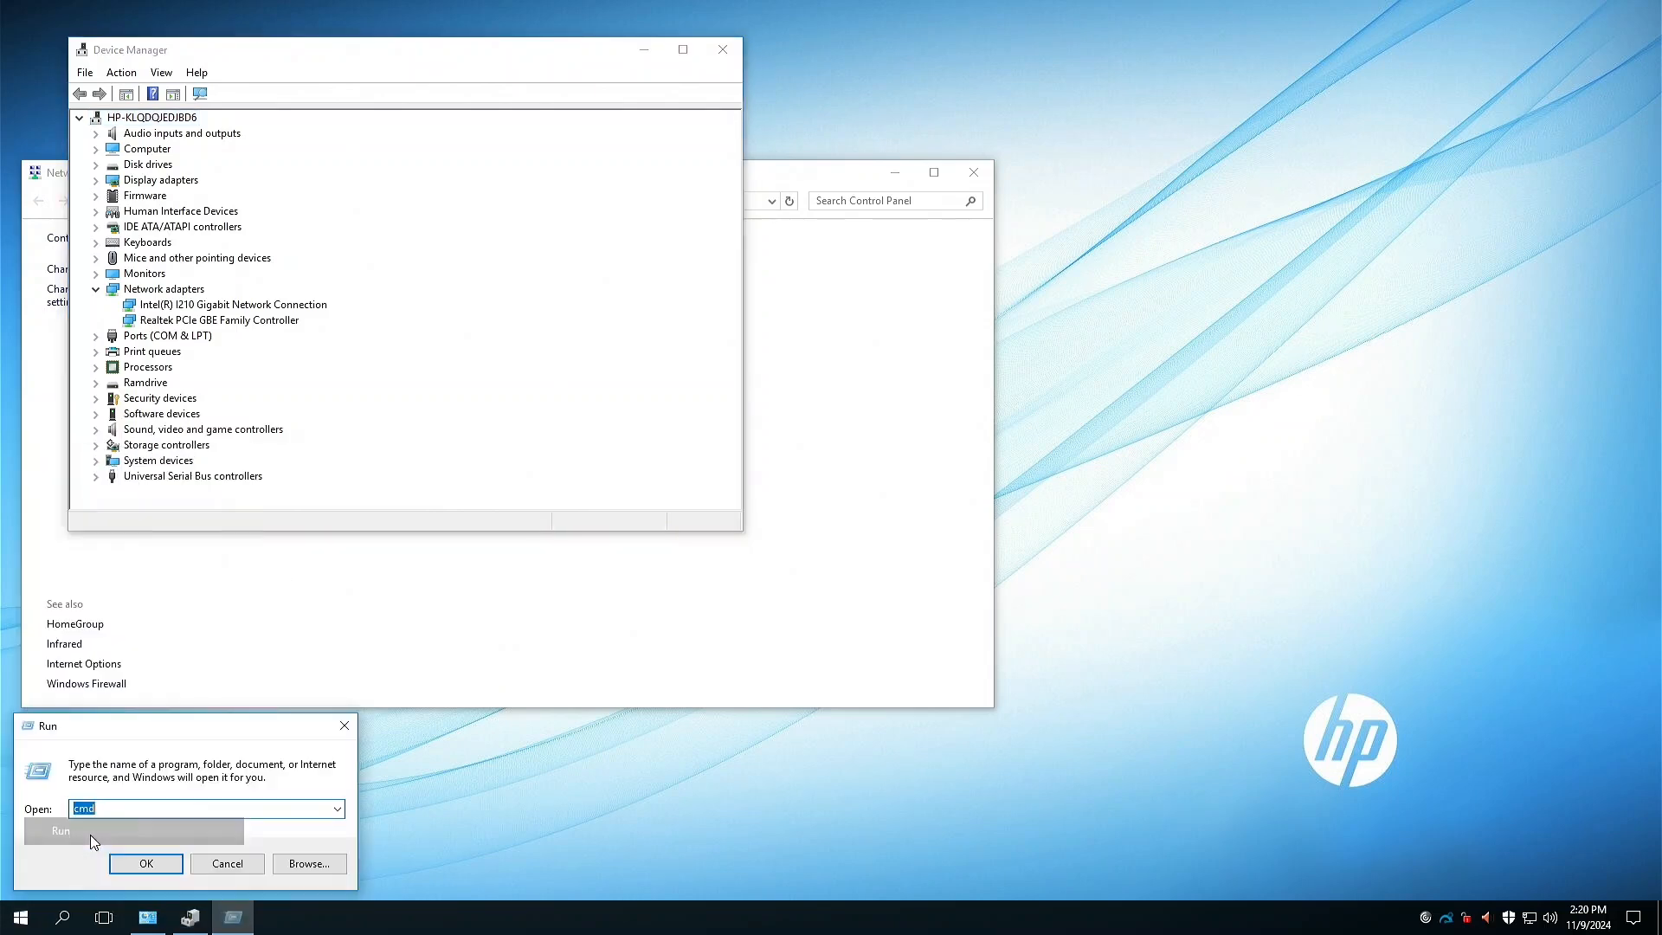
# Run cmd and review ipconfig showing Ethernet 2 (Intel I210) at 192.168.1.198.
pyautogui.click(145, 862)
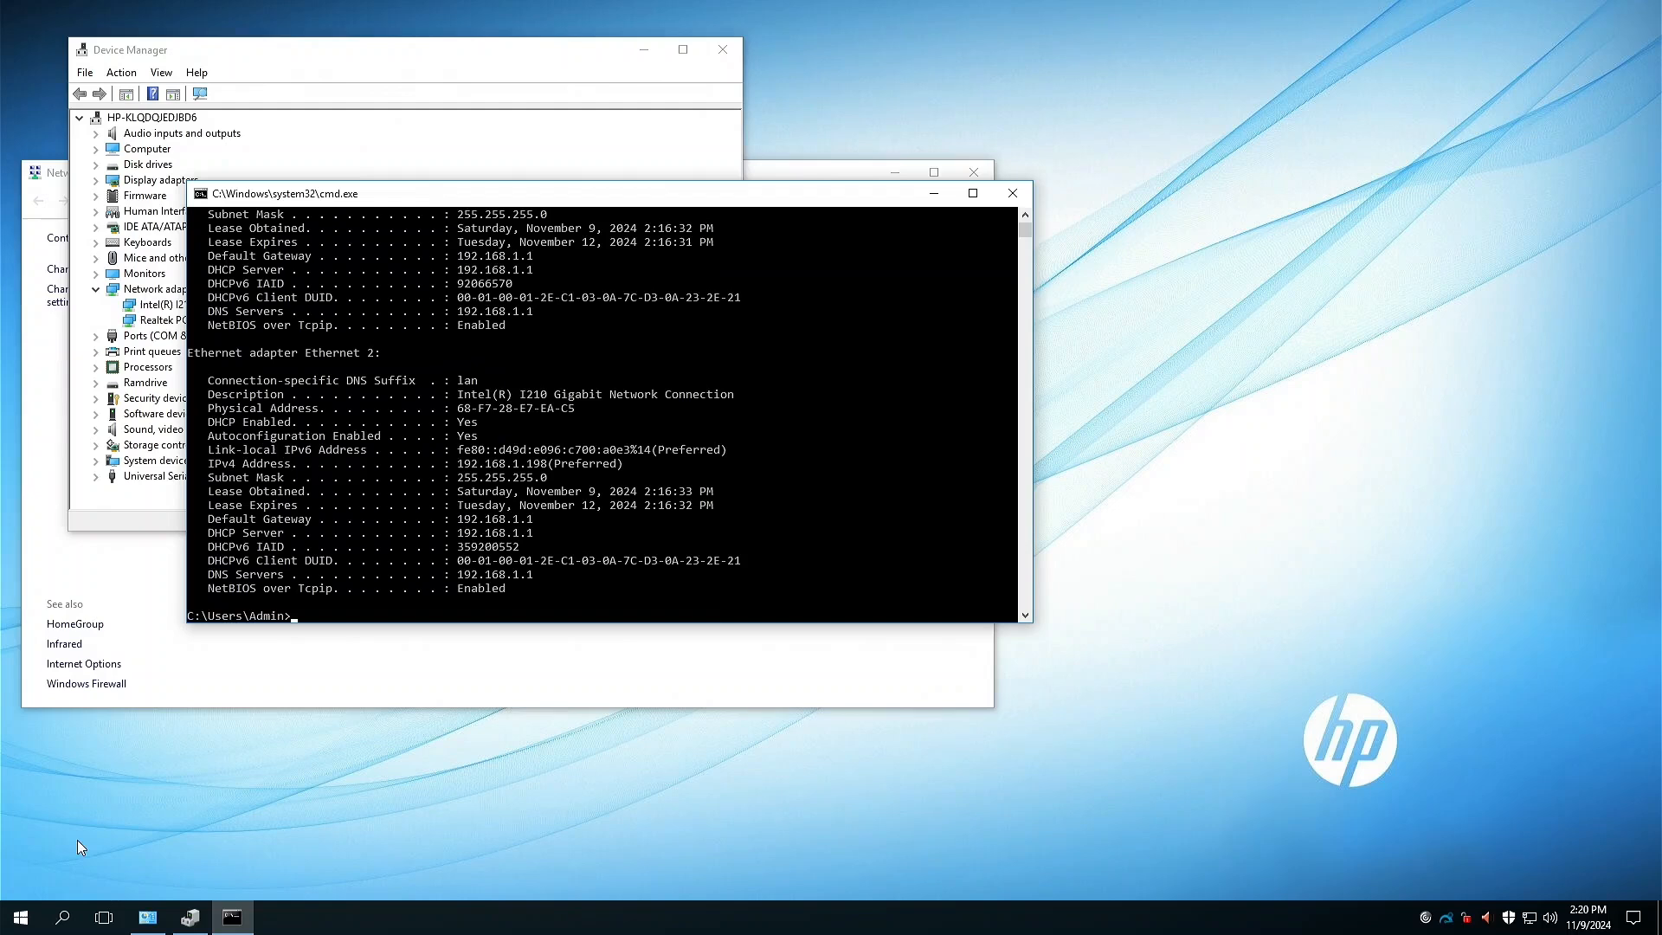
pyautogui.moveTo(550, 496)
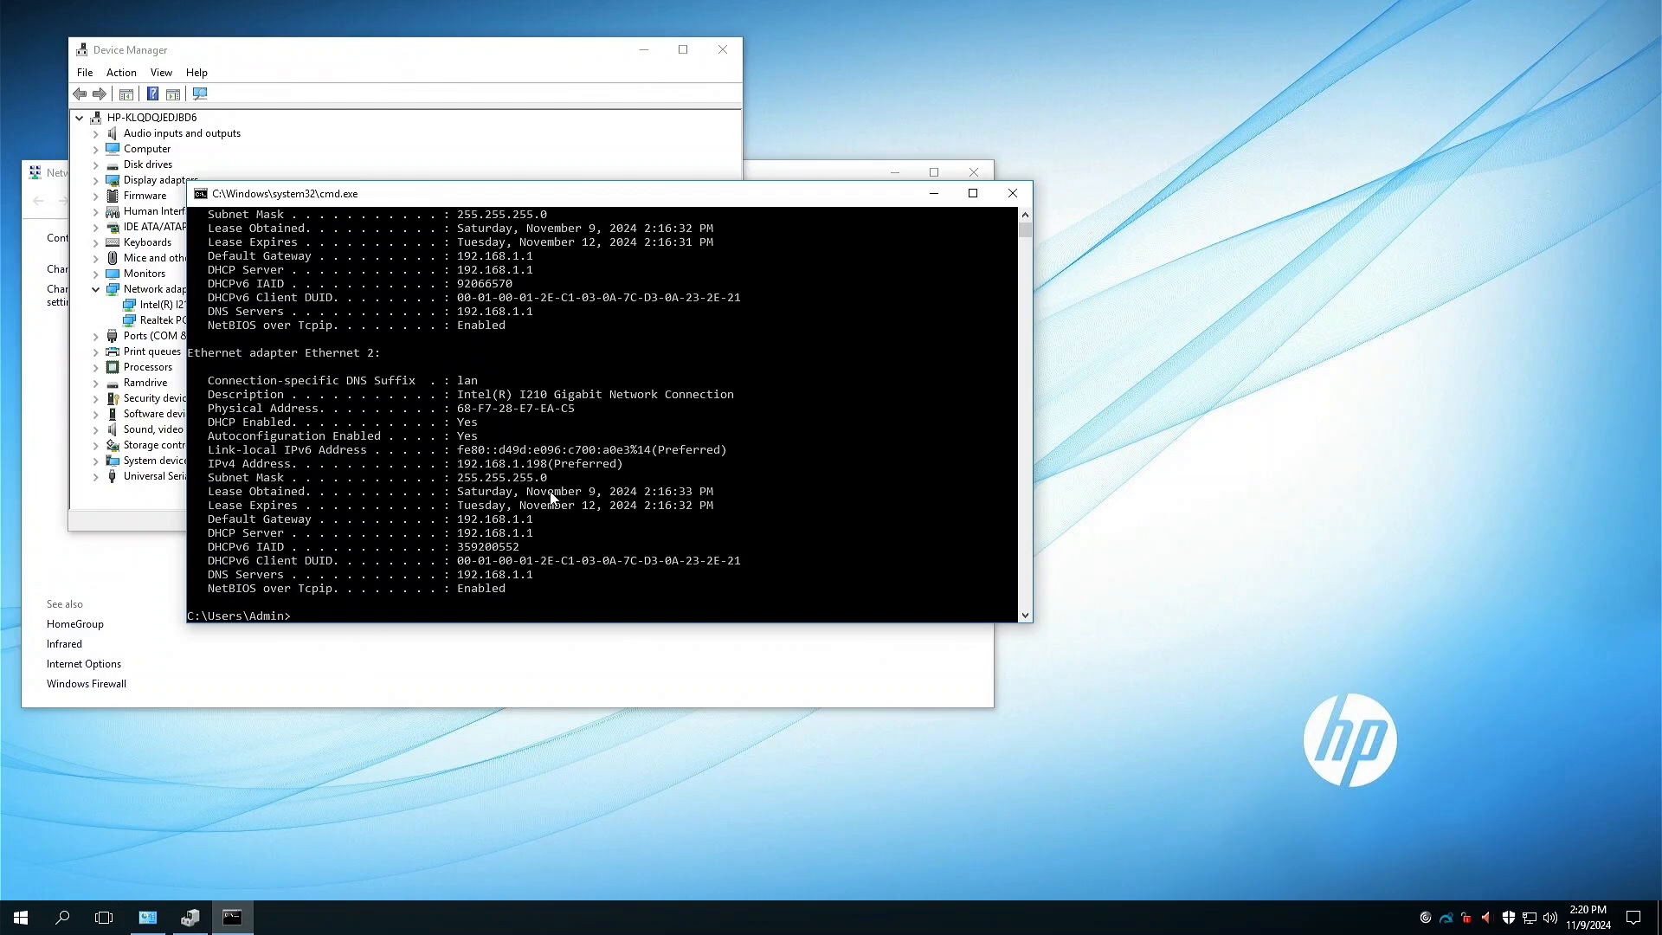
pyautogui.moveTo(504, 429)
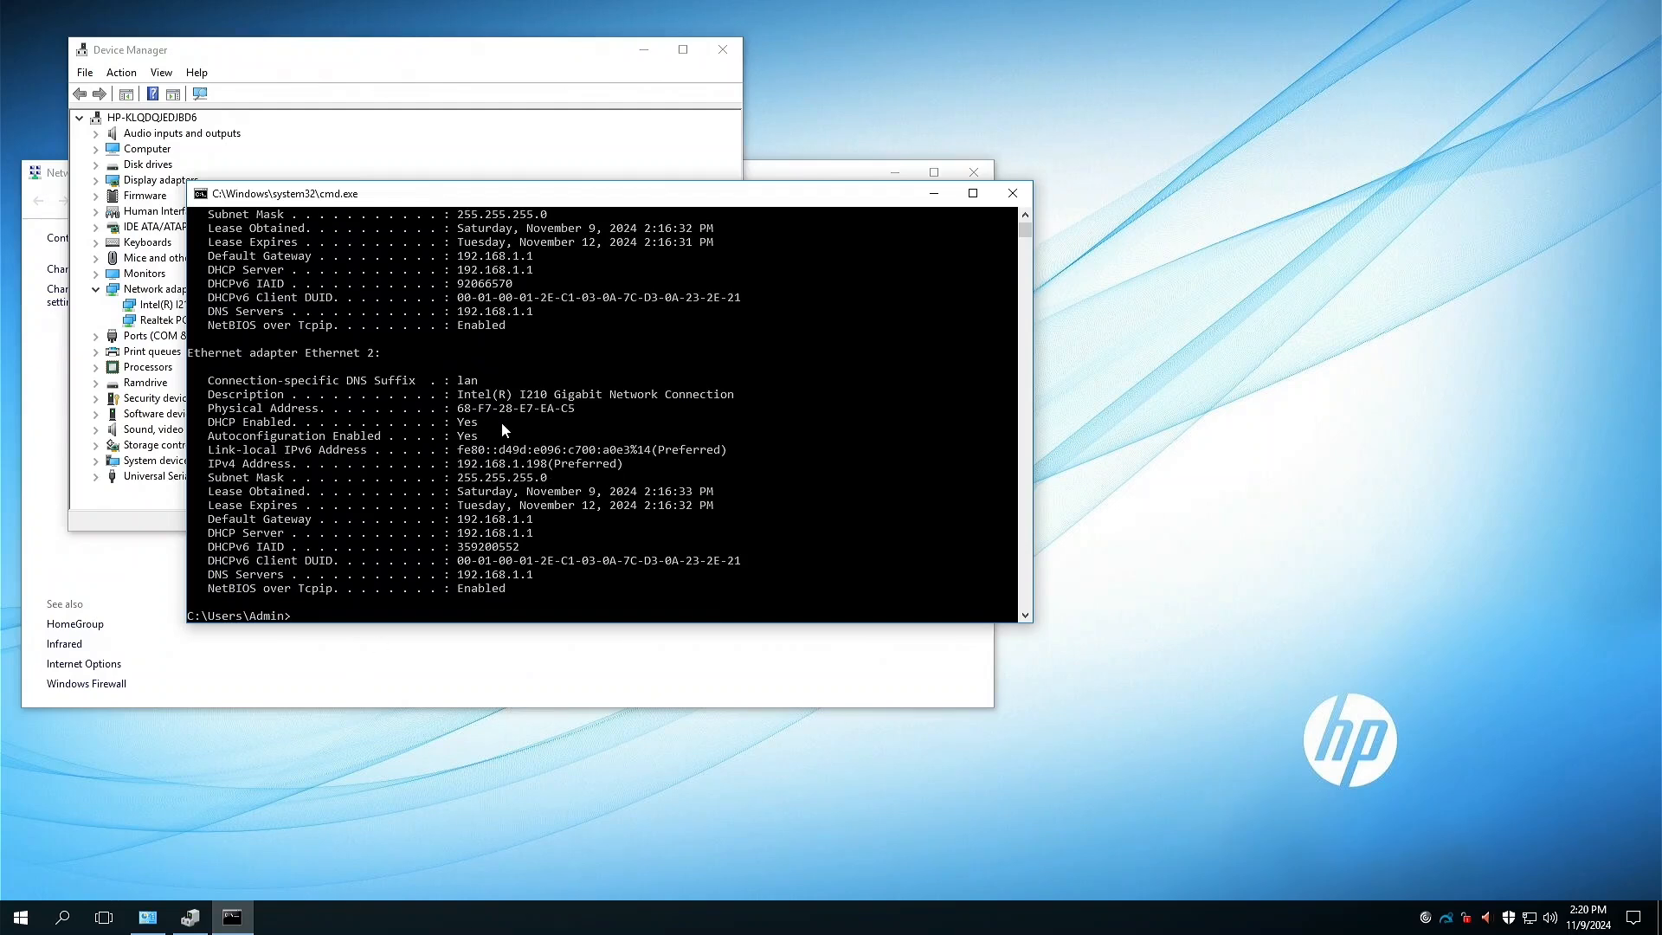
pyautogui.scroll(3)
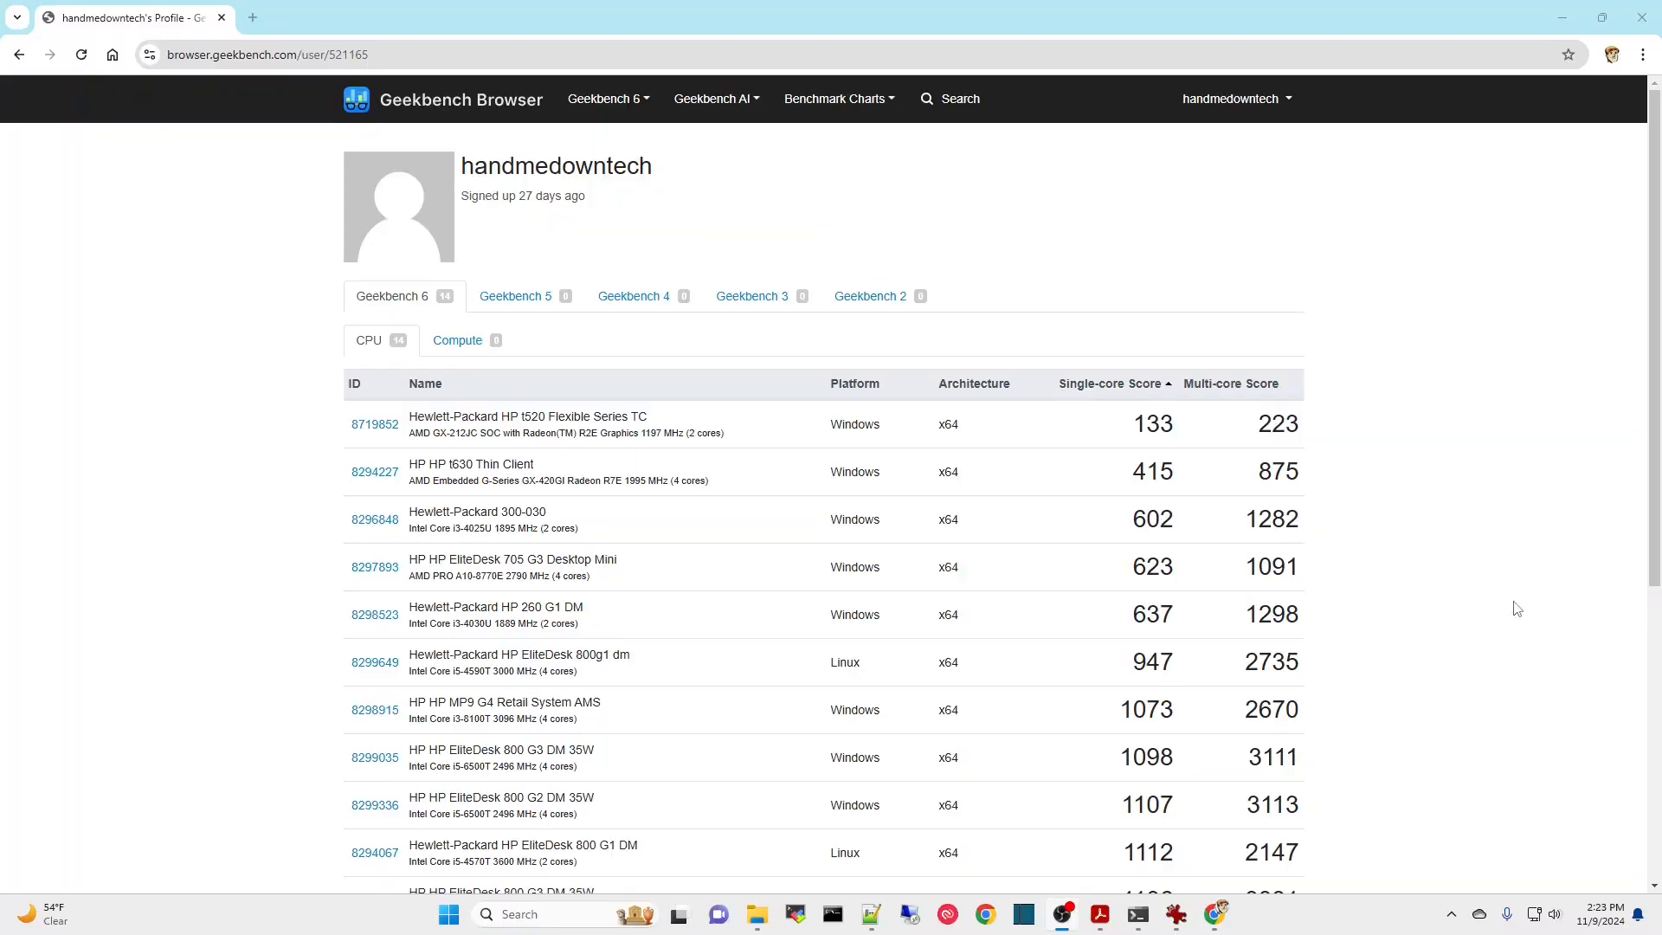
pyautogui.moveTo(843, 564)
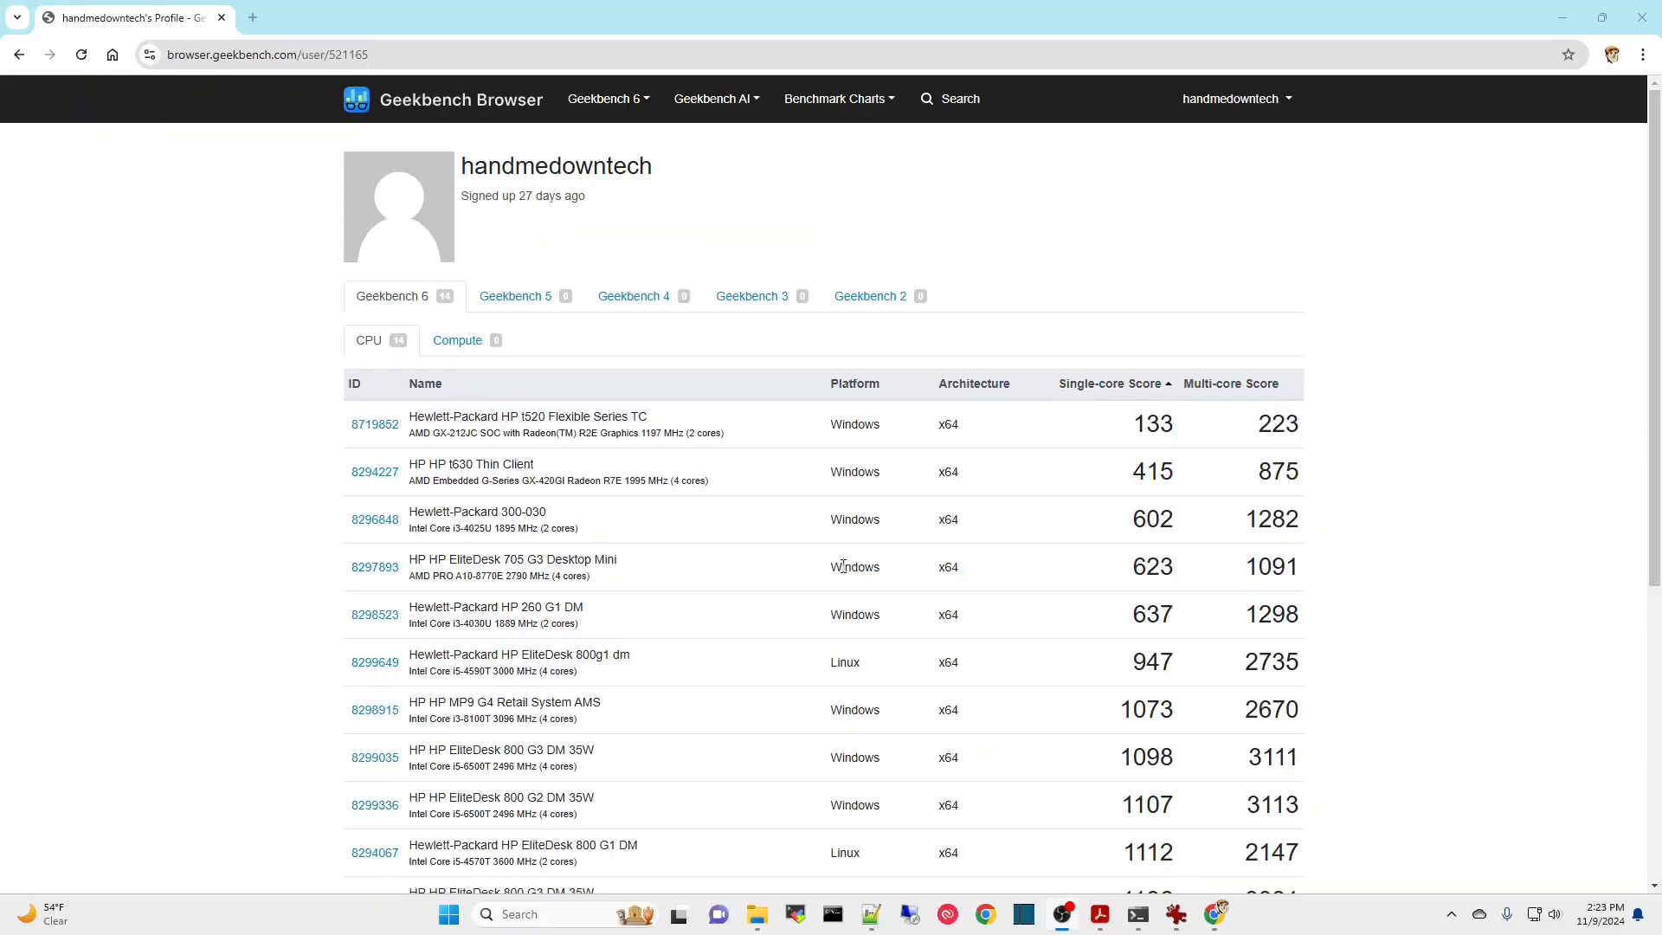
pyautogui.moveTo(421, 478)
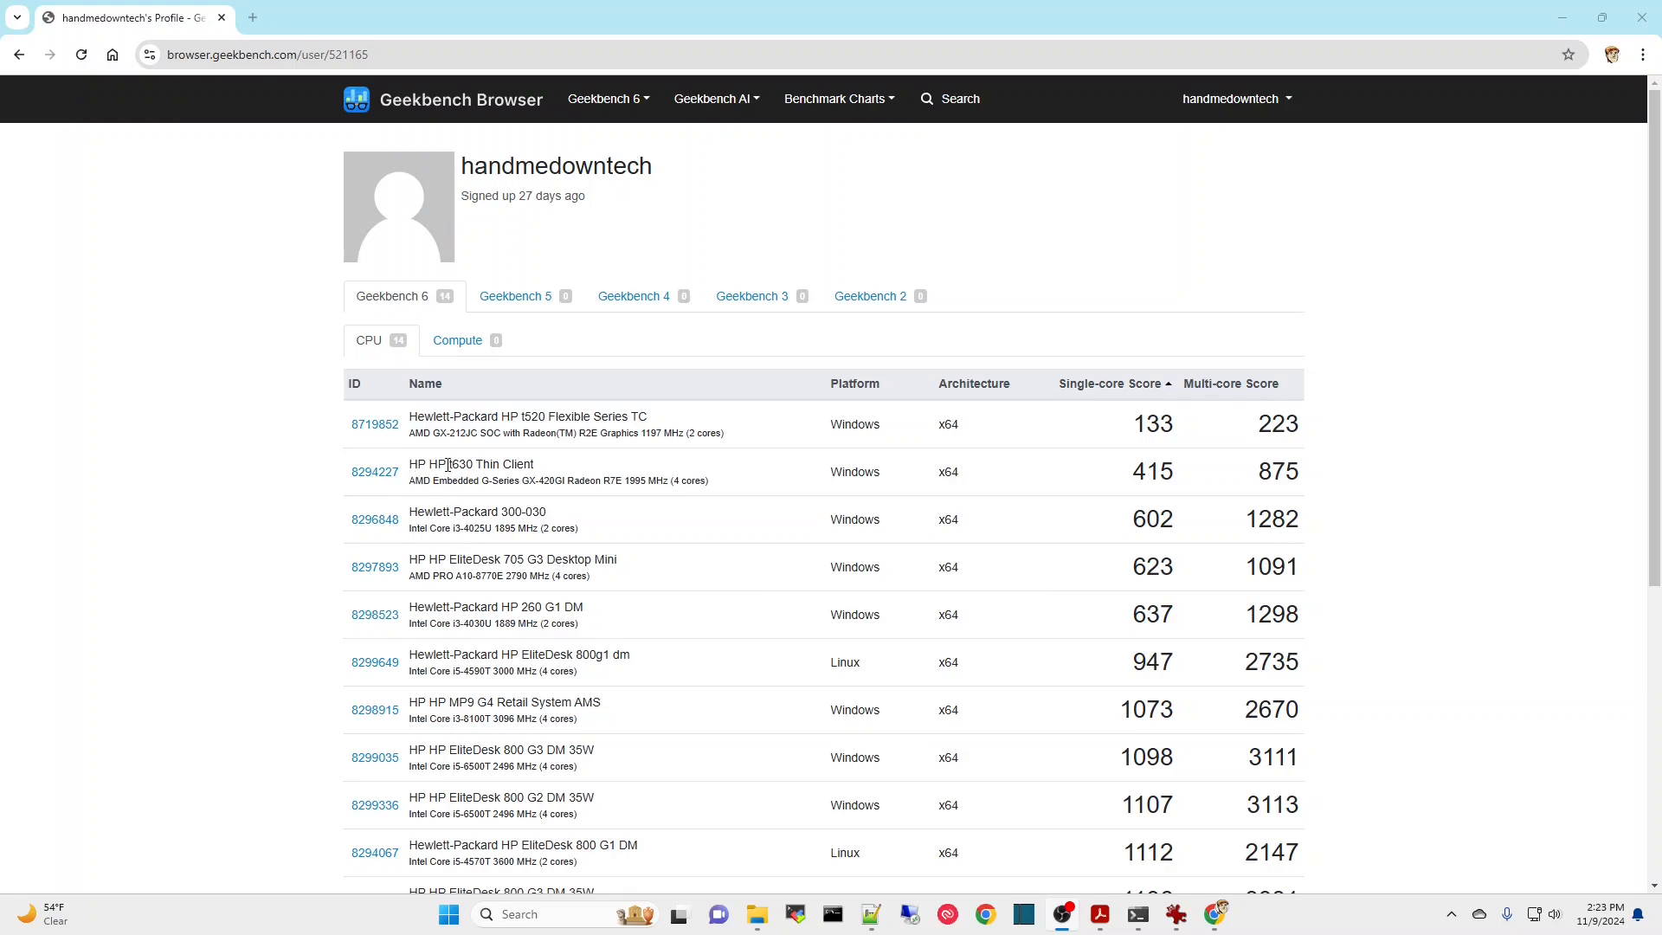
pyautogui.moveTo(1144, 476)
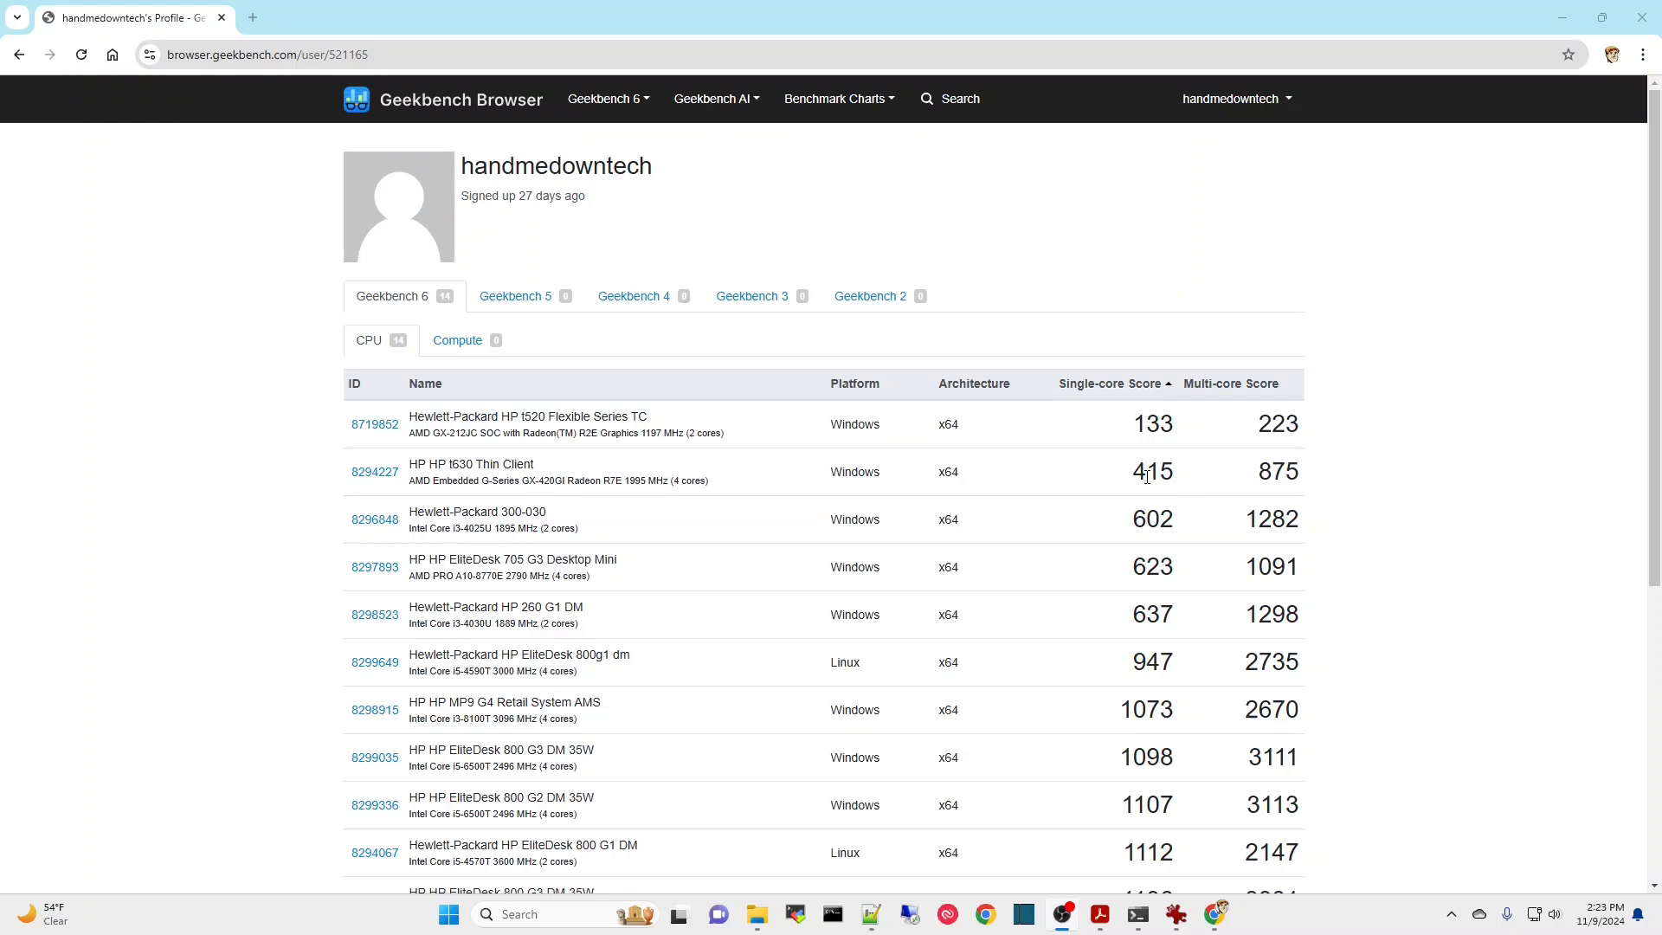
pyautogui.moveTo(1262, 500)
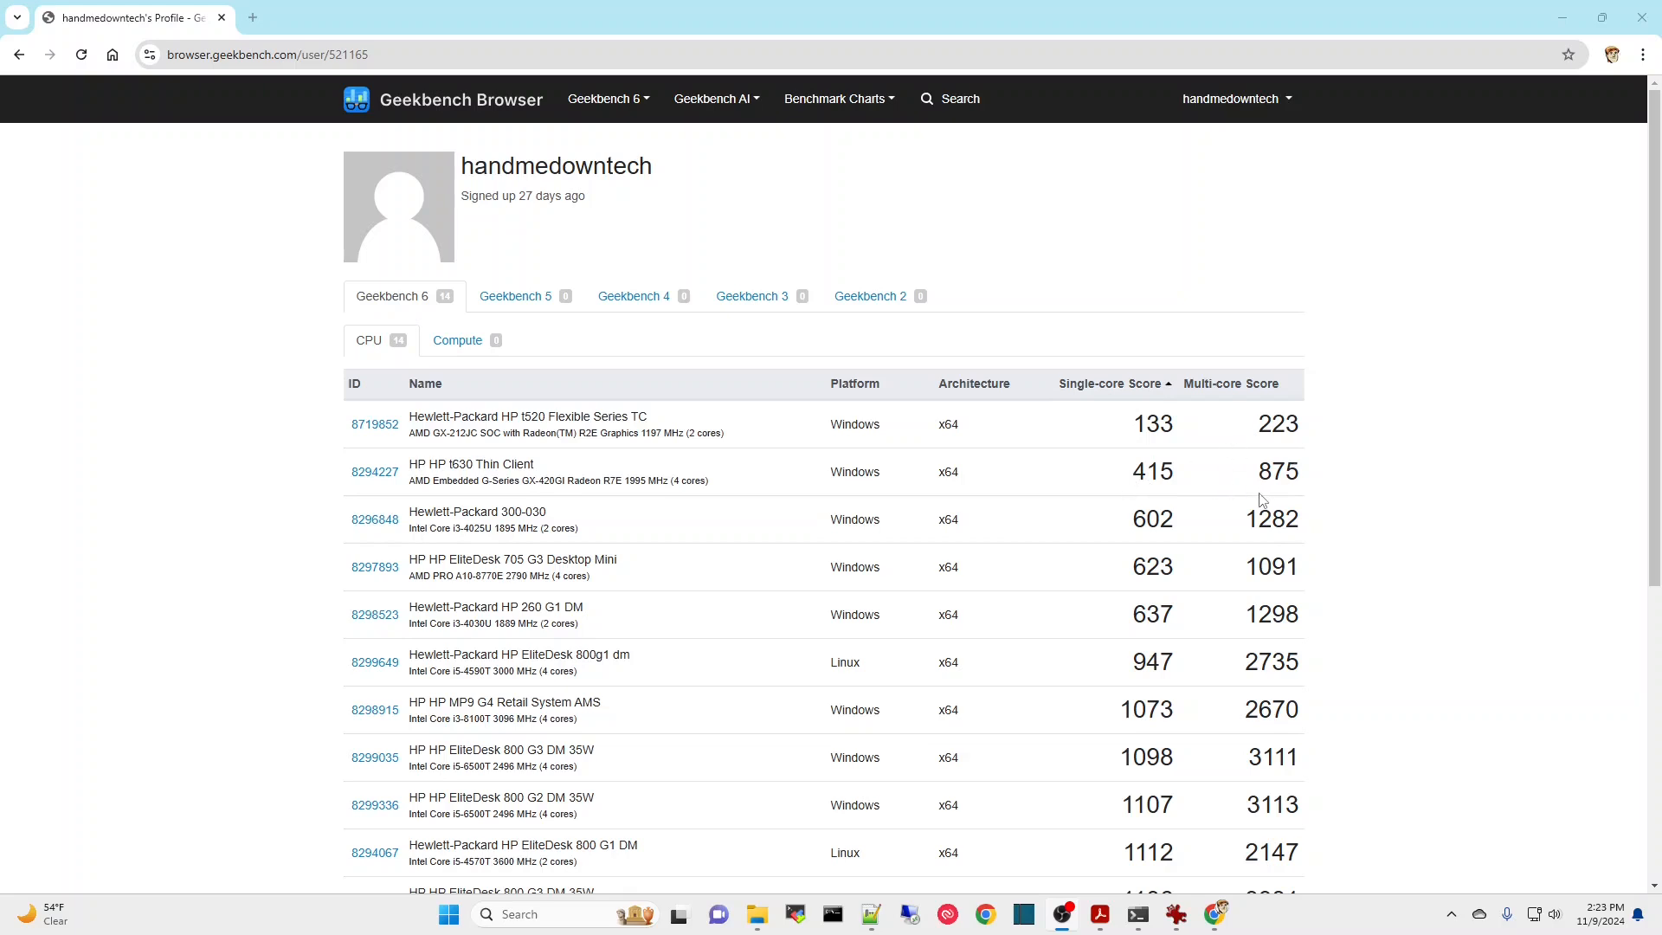
pyautogui.moveTo(514, 559)
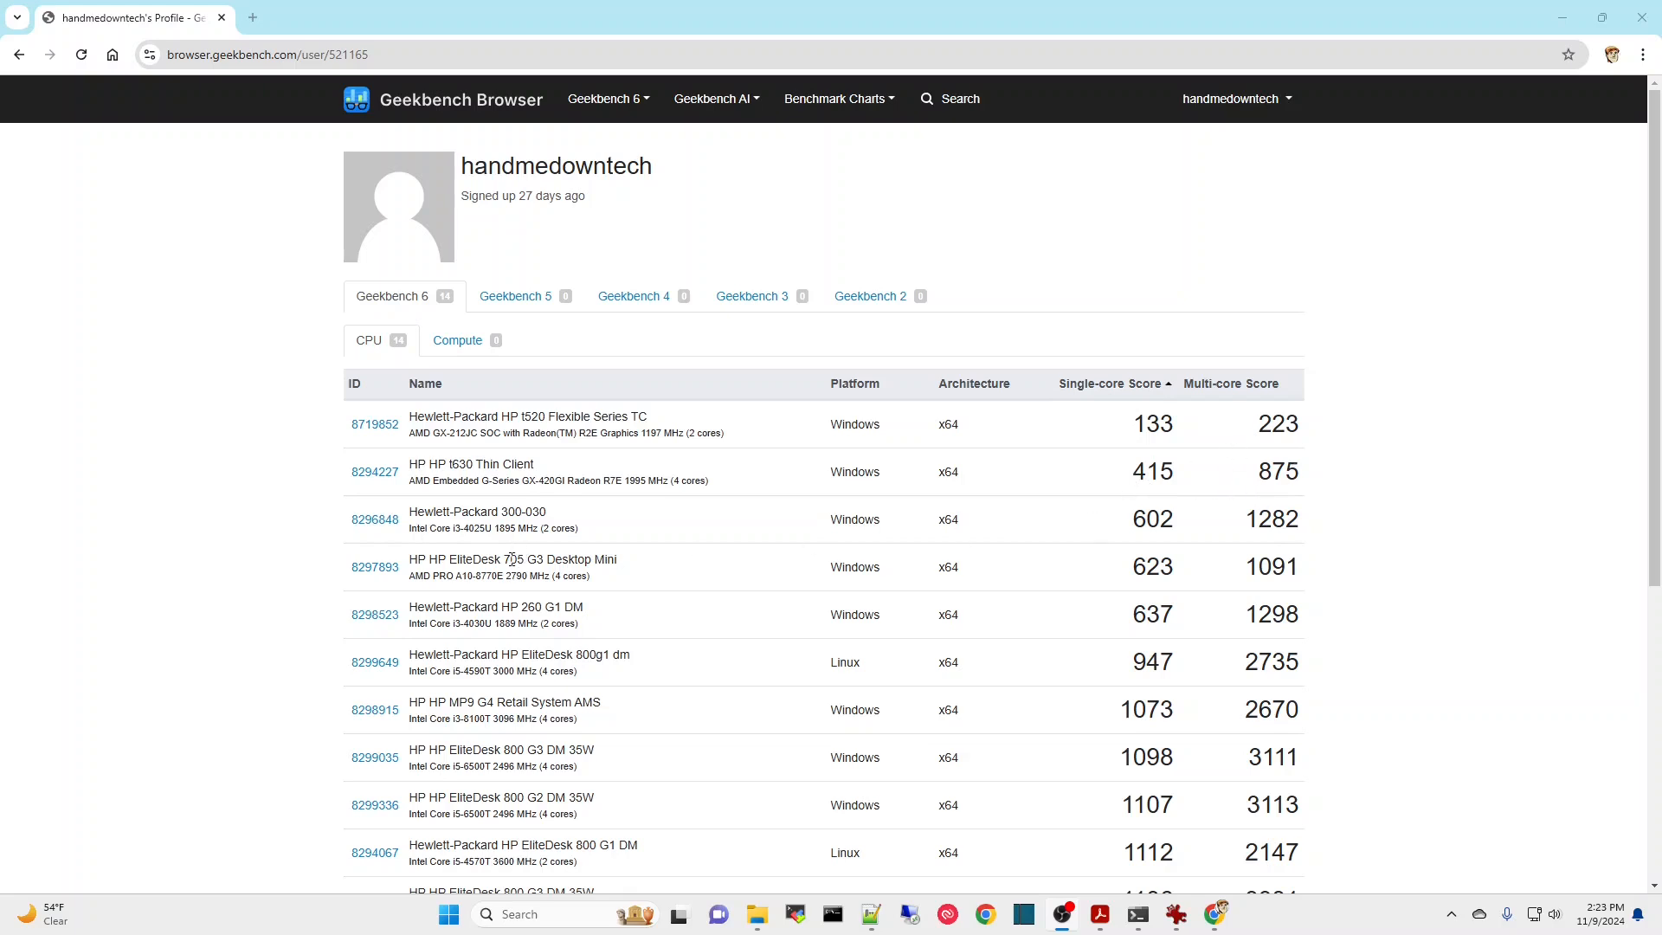
pyautogui.moveTo(457, 528)
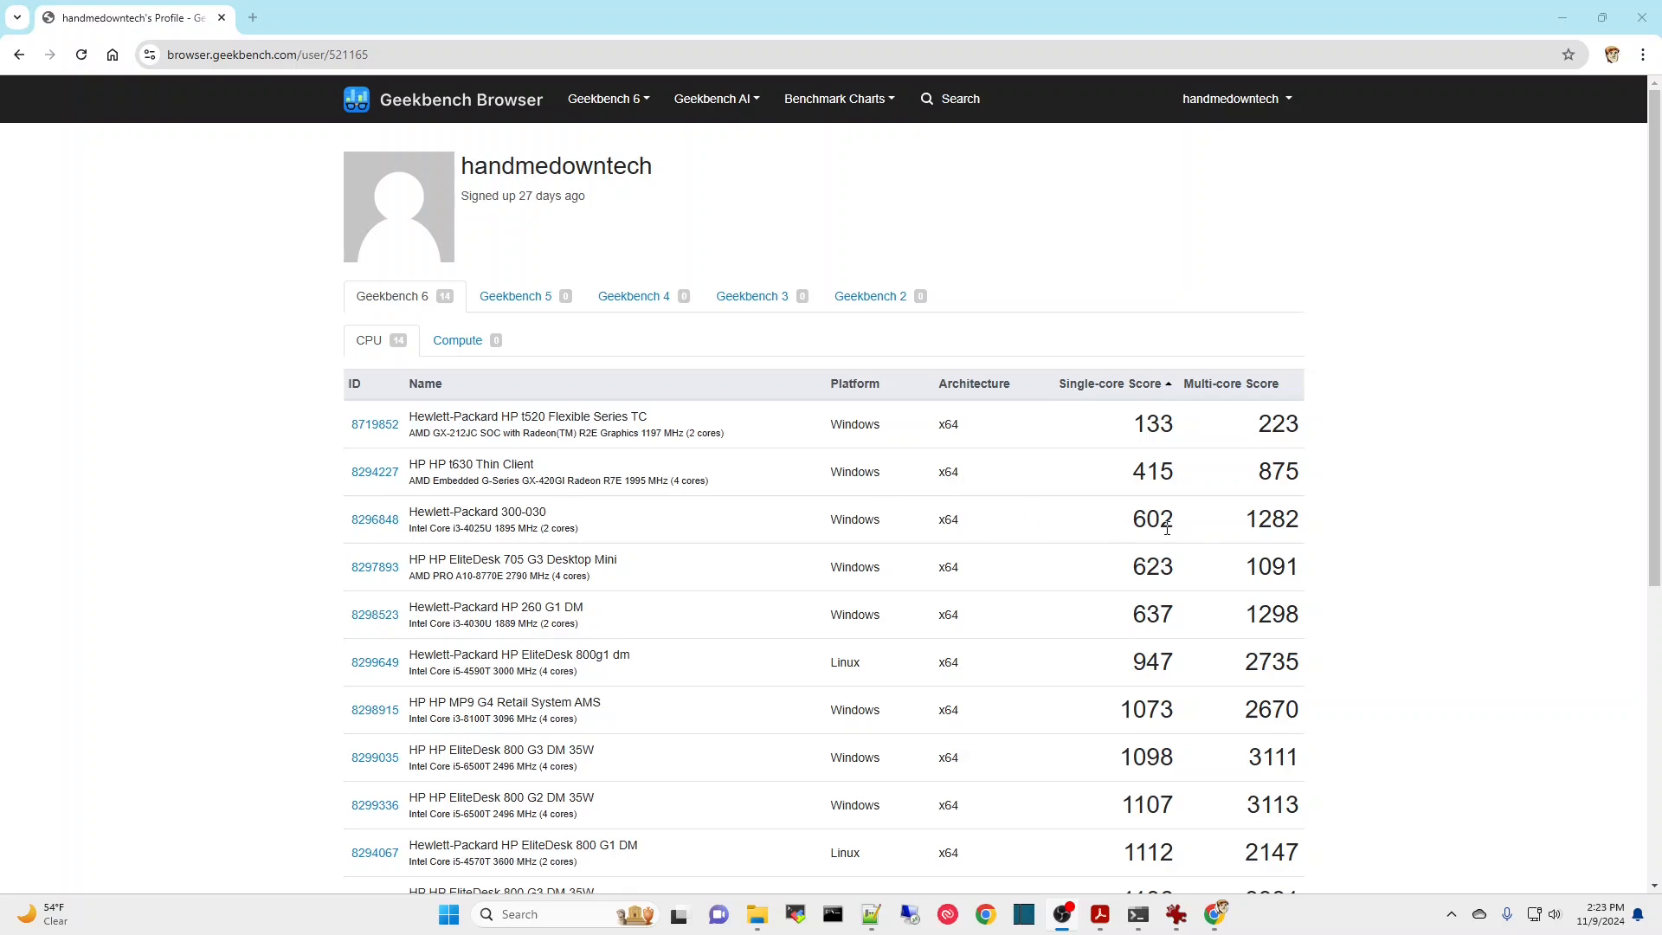
pyautogui.moveTo(548, 536)
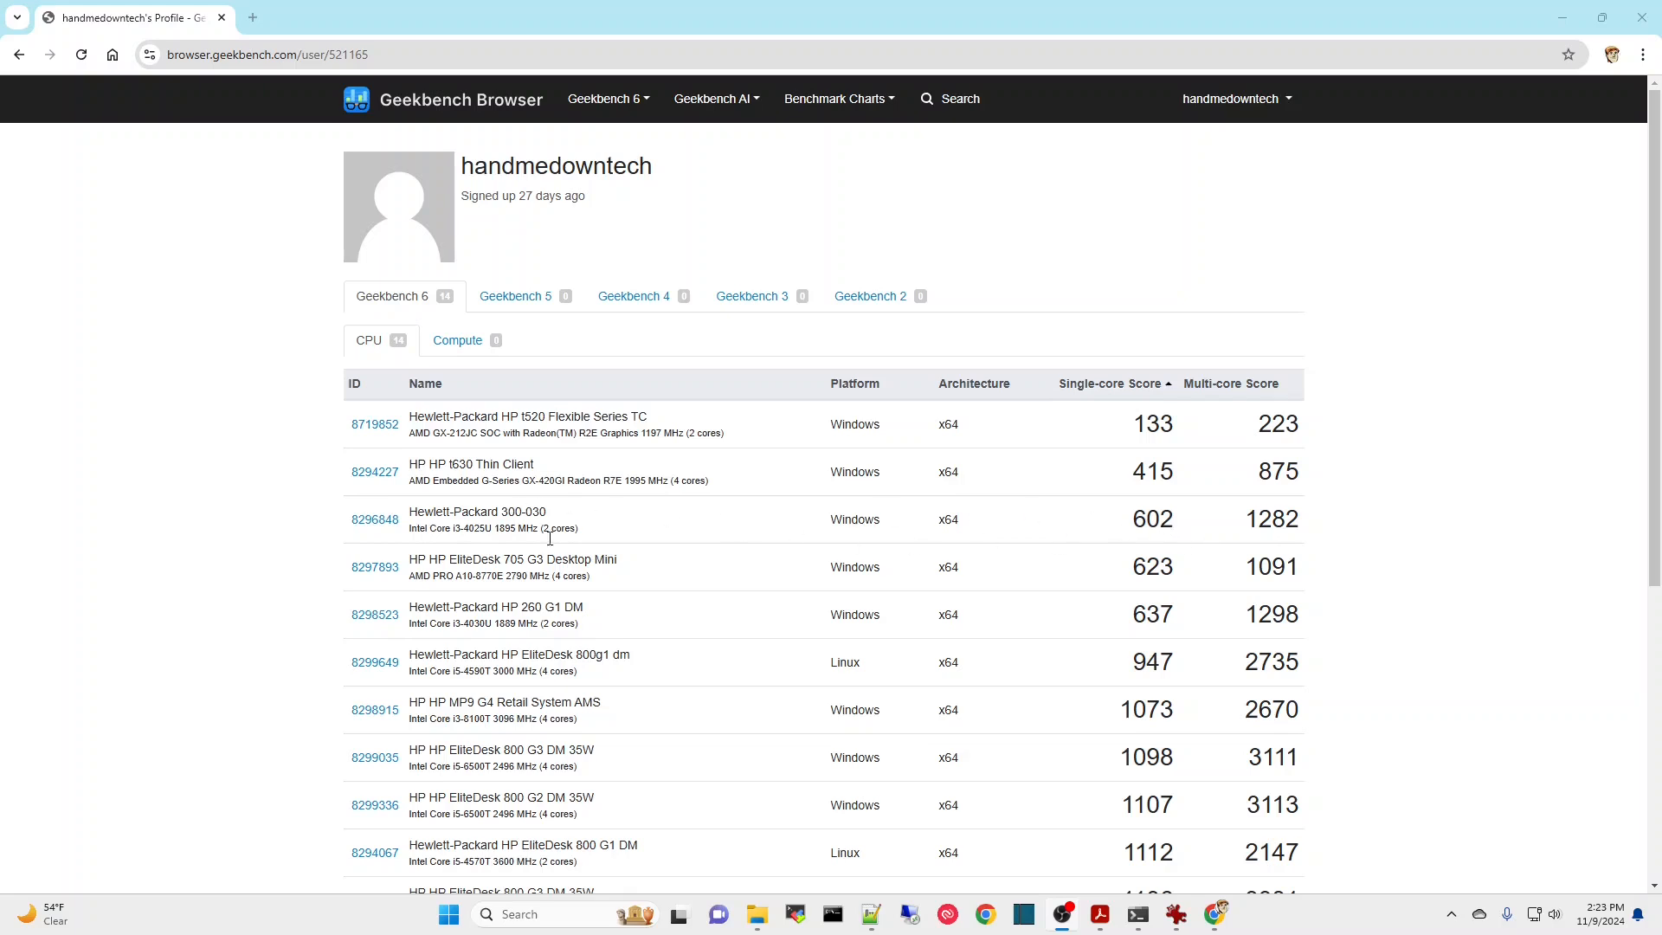
pyautogui.moveTo(1319, 550)
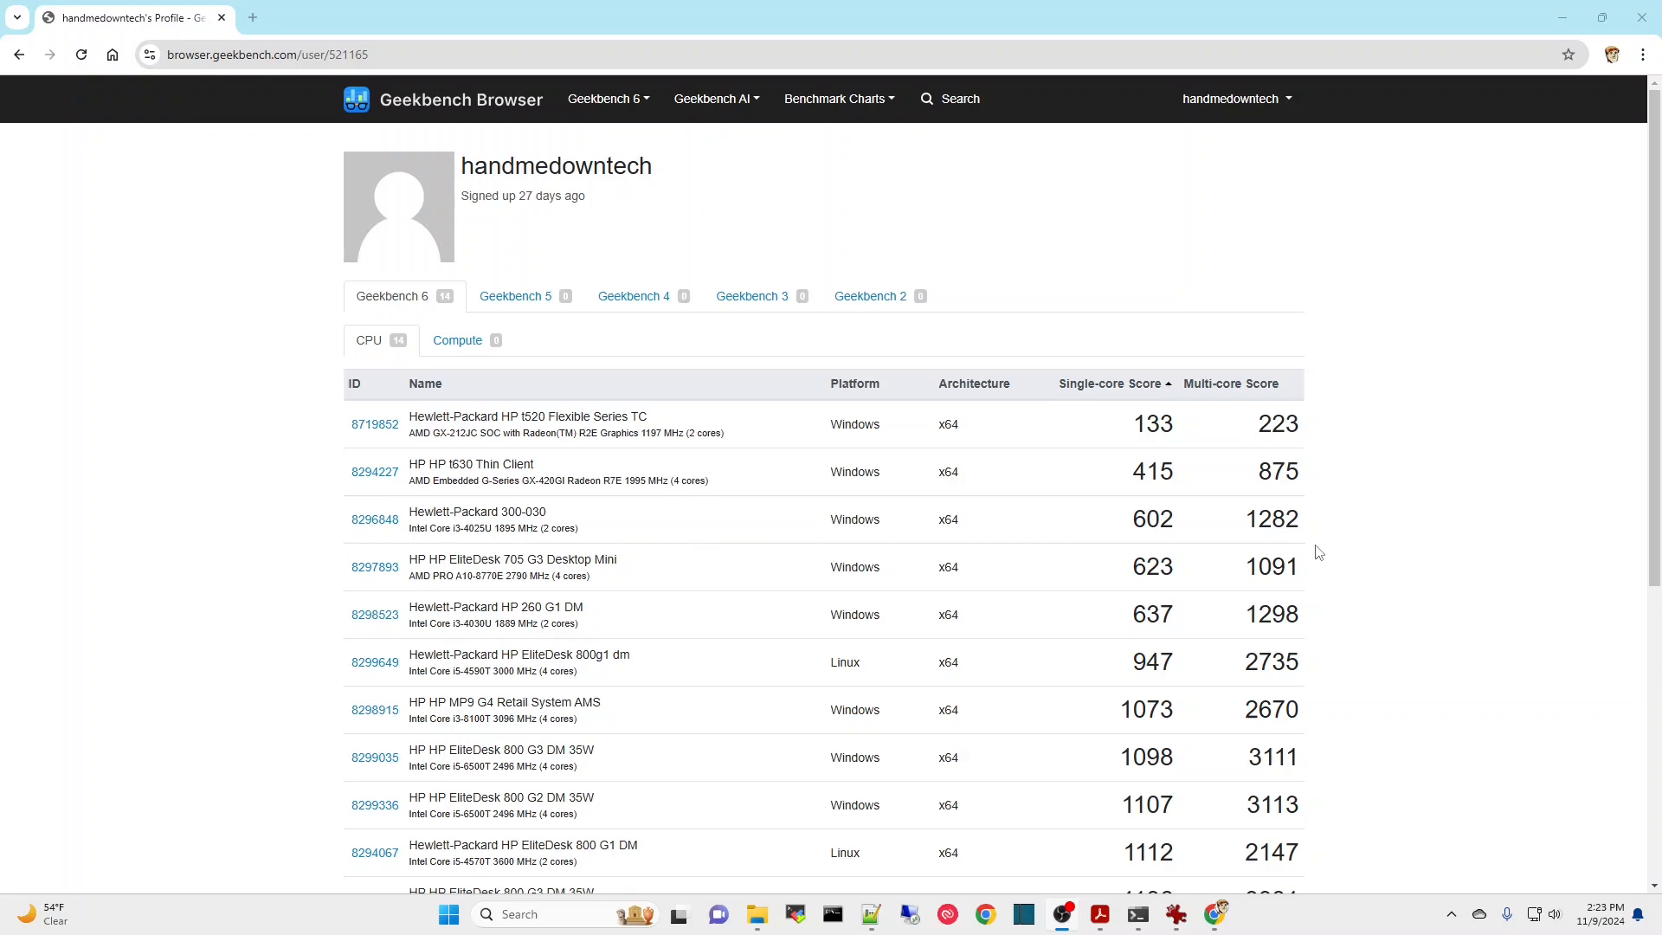
pyautogui.moveTo(549, 620)
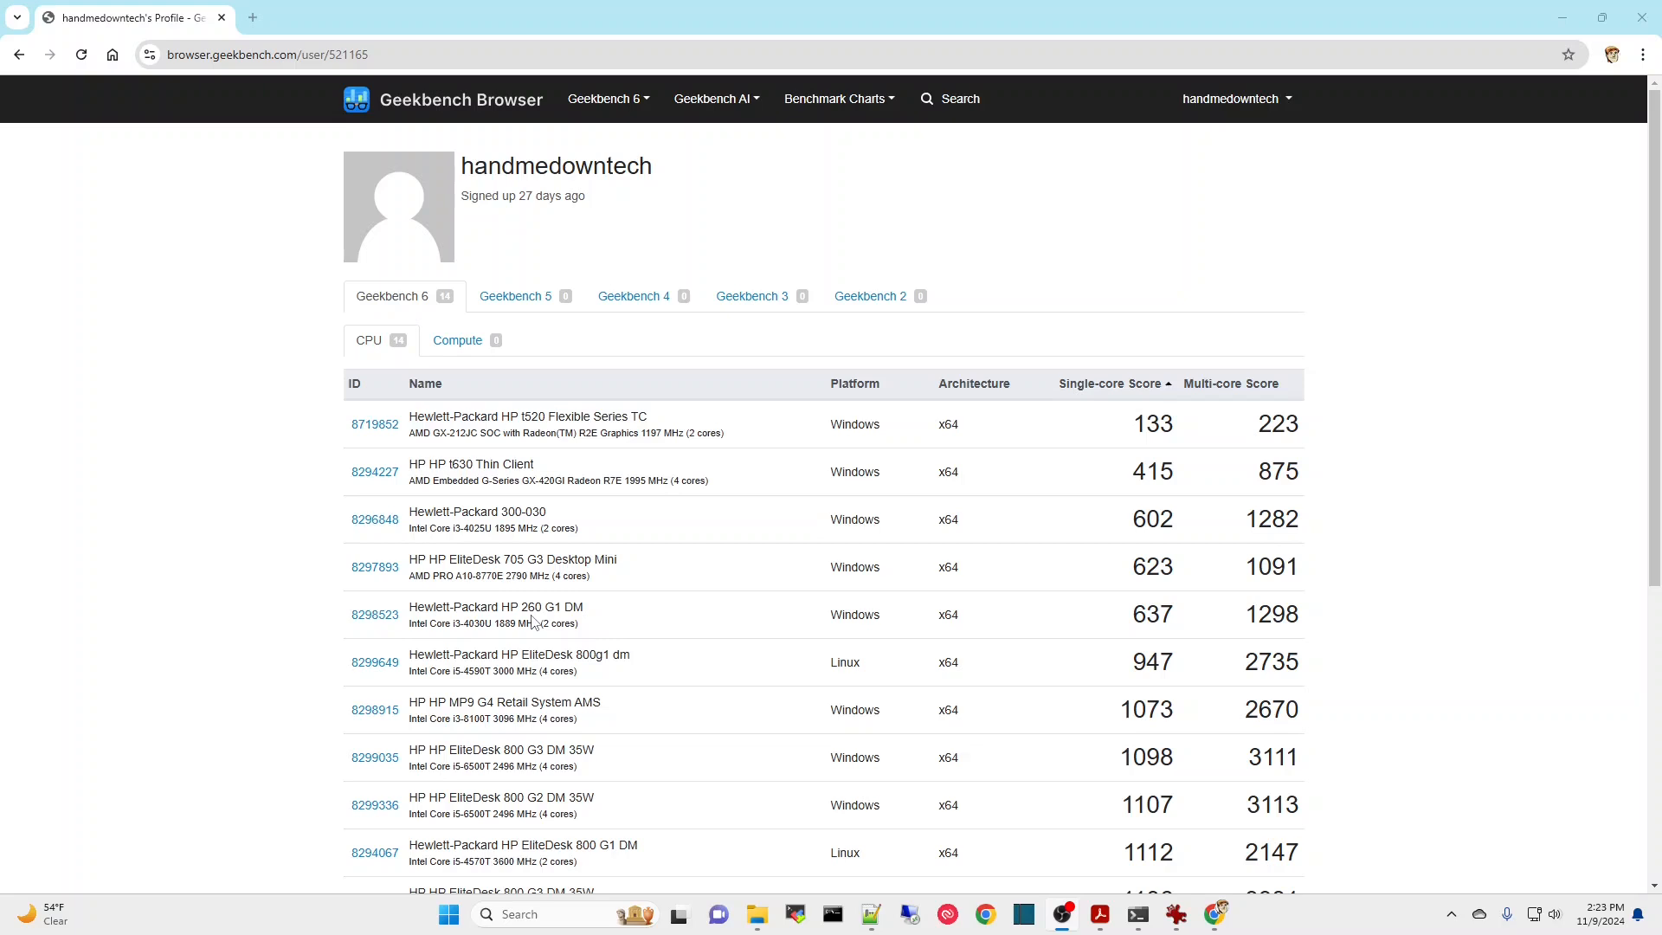
pyautogui.moveTo(1218, 627)
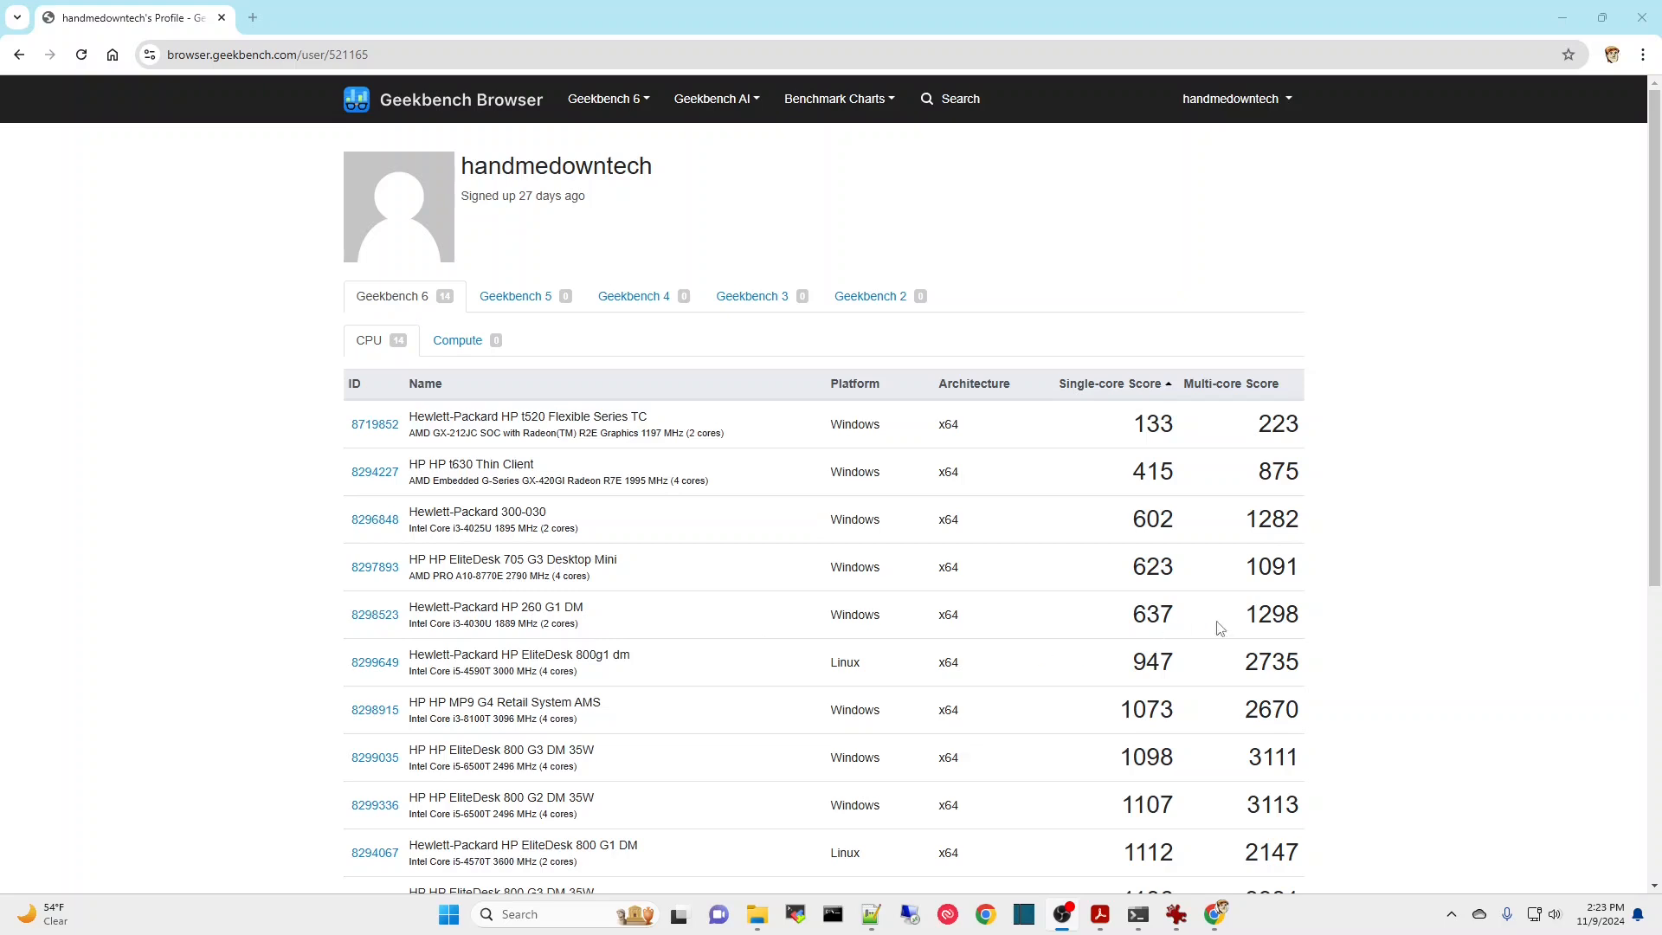
pyautogui.moveTo(489, 584)
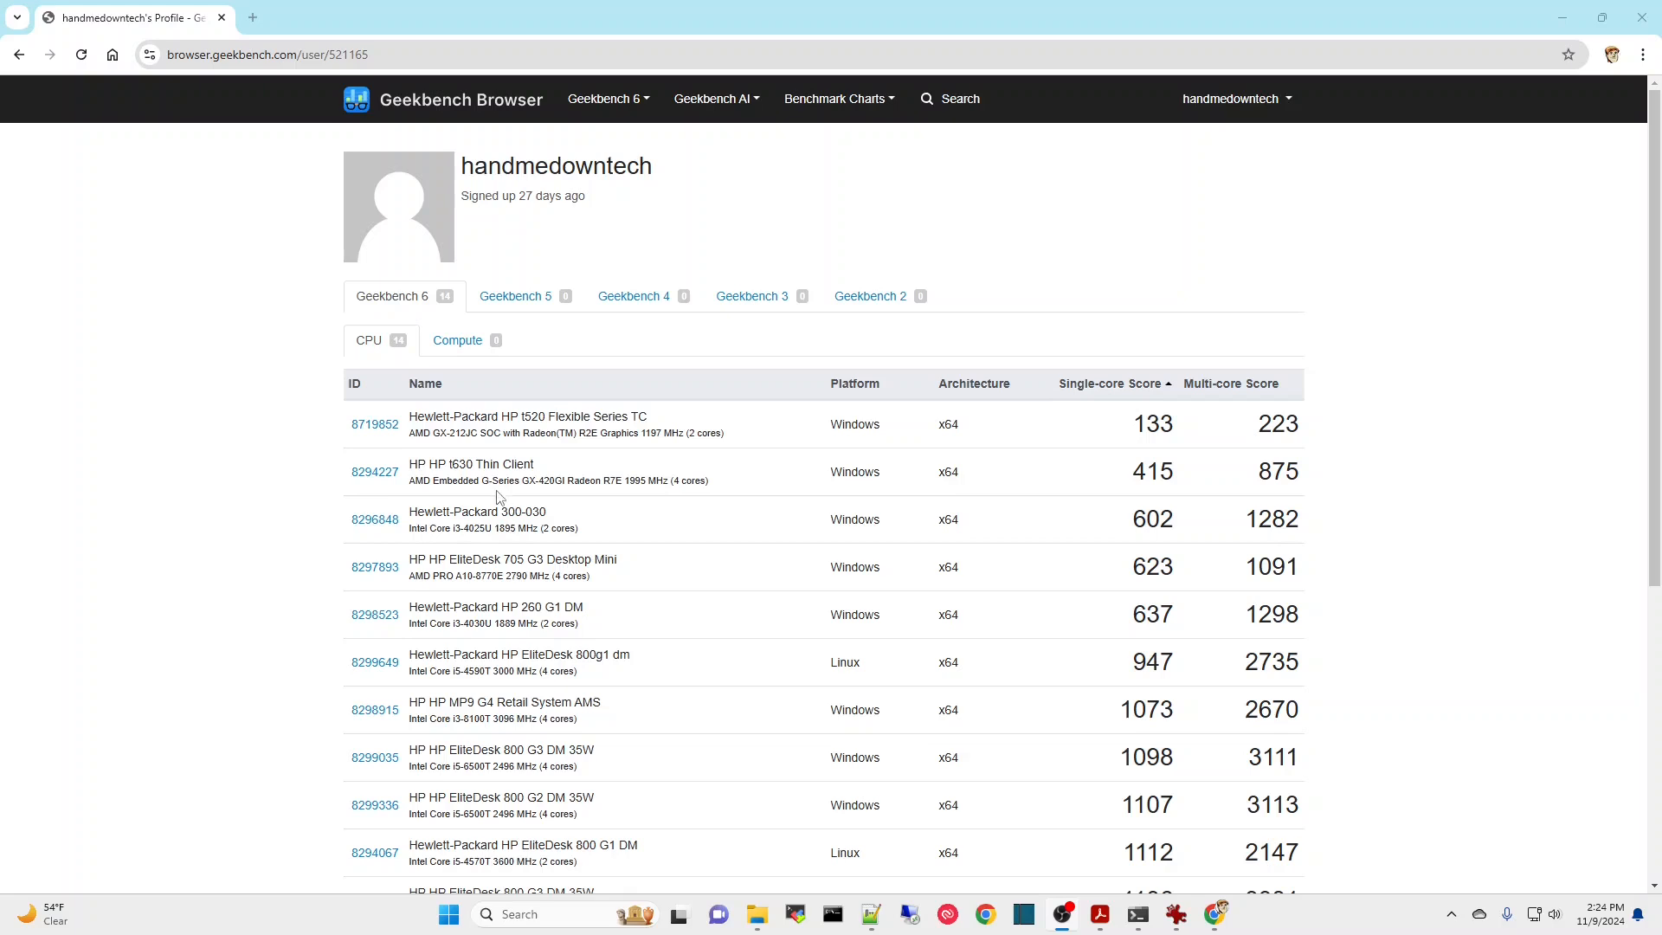
pyautogui.moveTo(1154, 478)
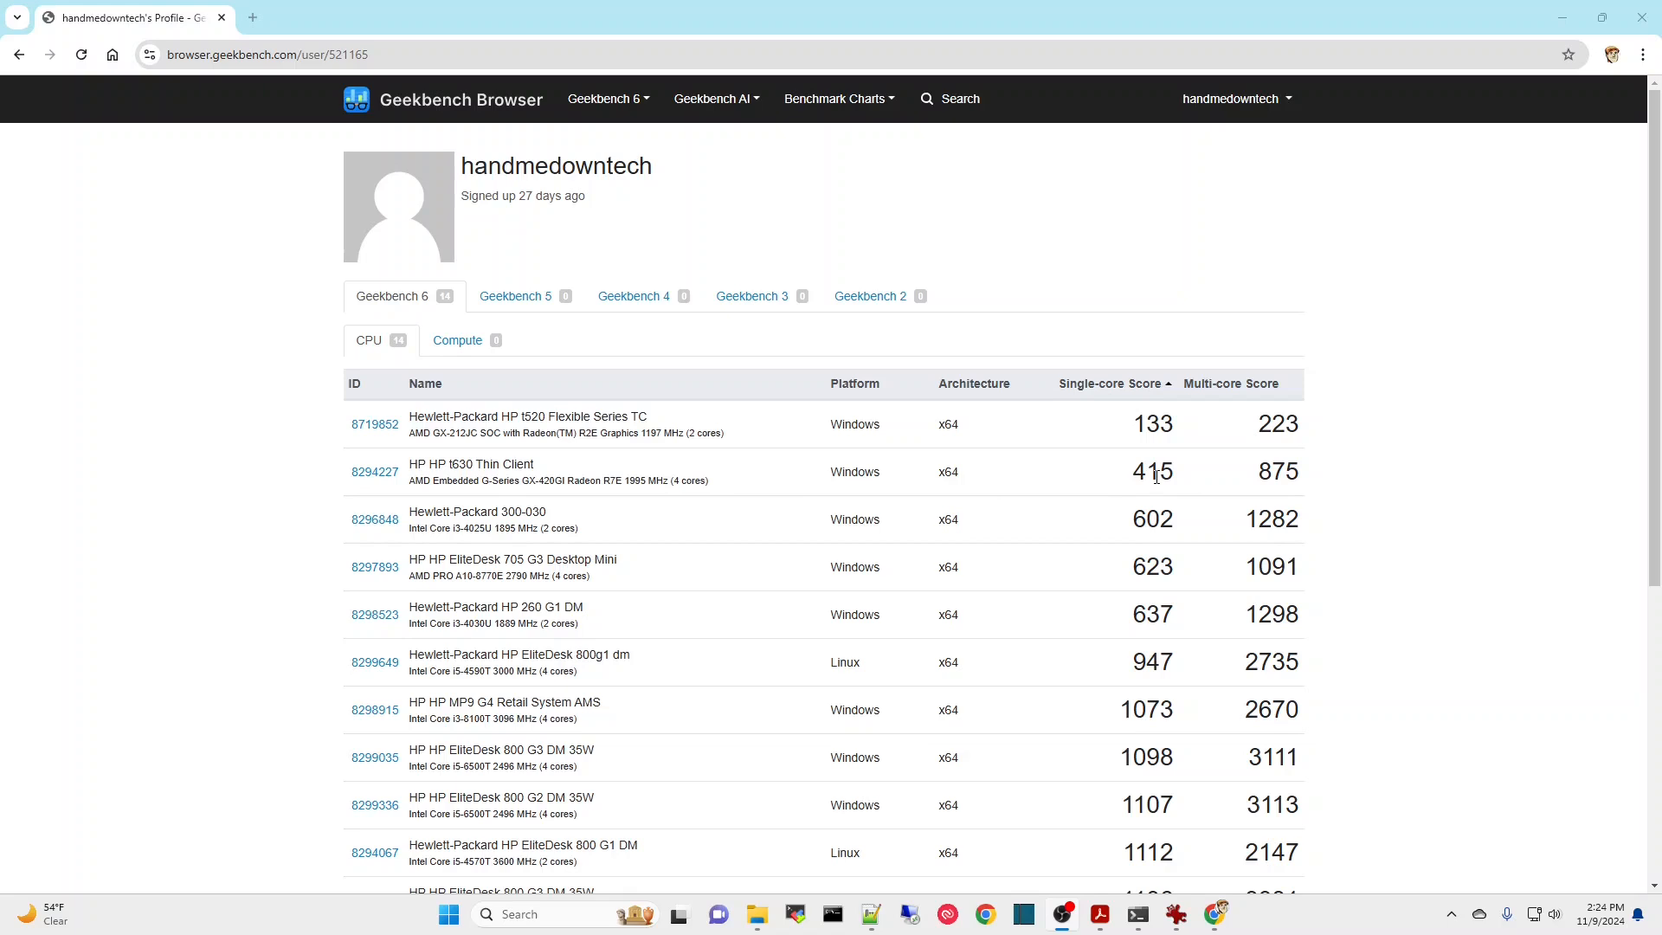
pyautogui.moveTo(712, 495)
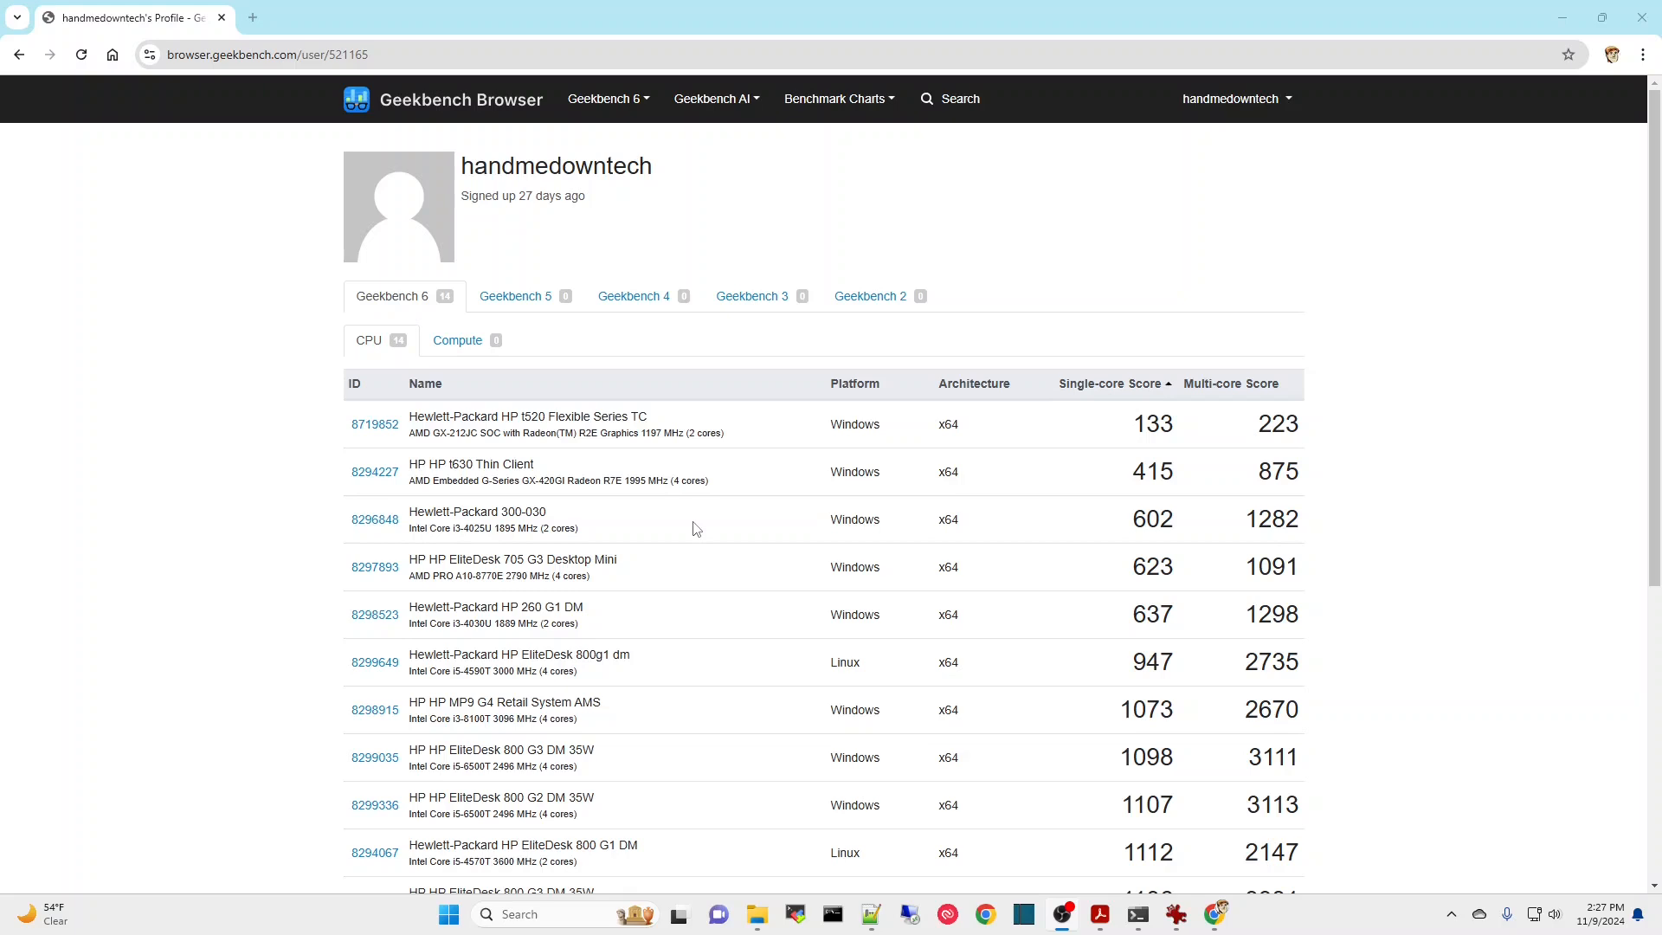
pyautogui.moveTo(893, 592)
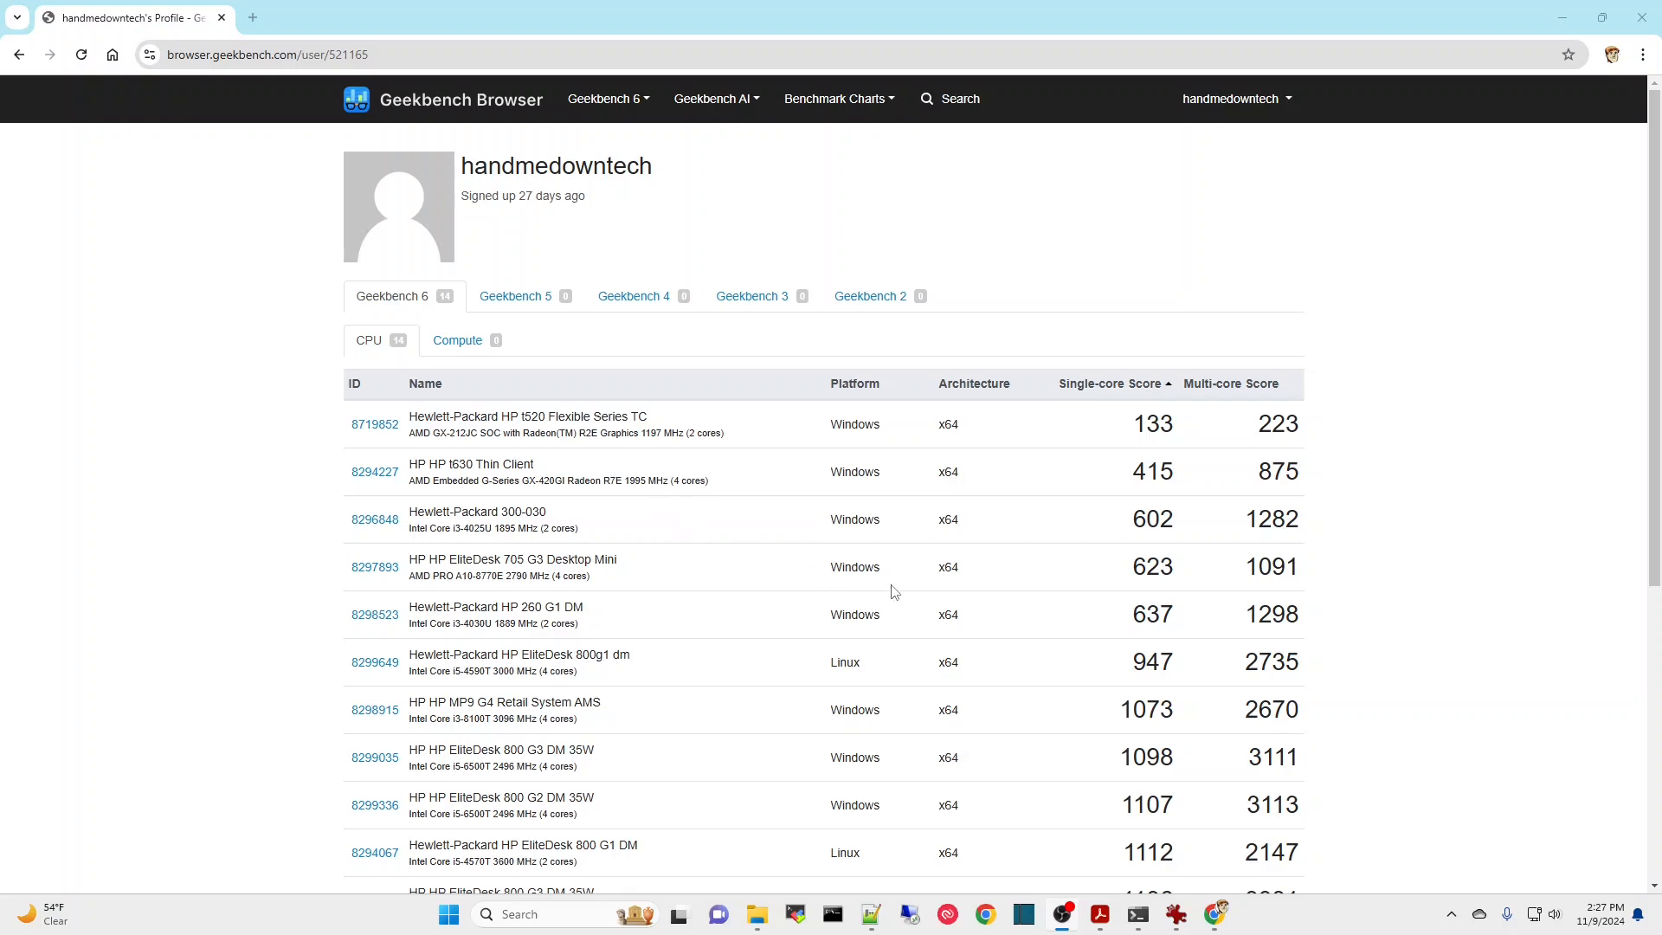